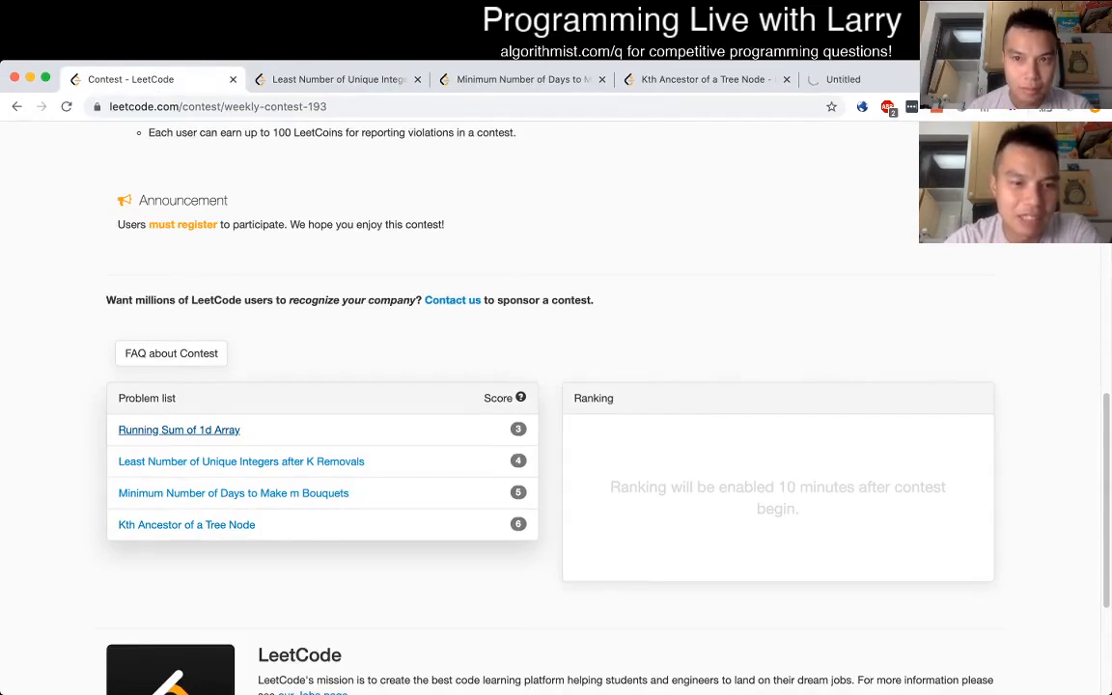
# Step: Open 'Least Number of Unique Integers after K Removals' from the contest problem list
pyautogui.click(239, 461)
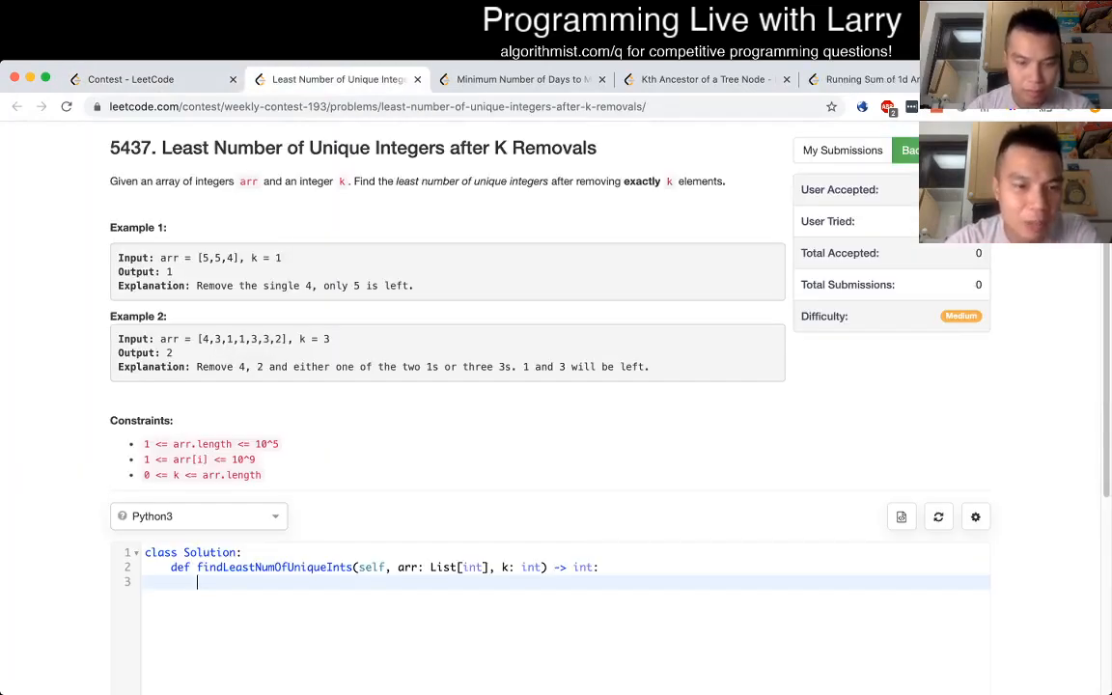
# Step: Count each number's occurrences in arr using m = collections.defaultdict(int)
pyautogui.write('m = collections.defaultdict(int')
pyautogui.write('for num in arr:')
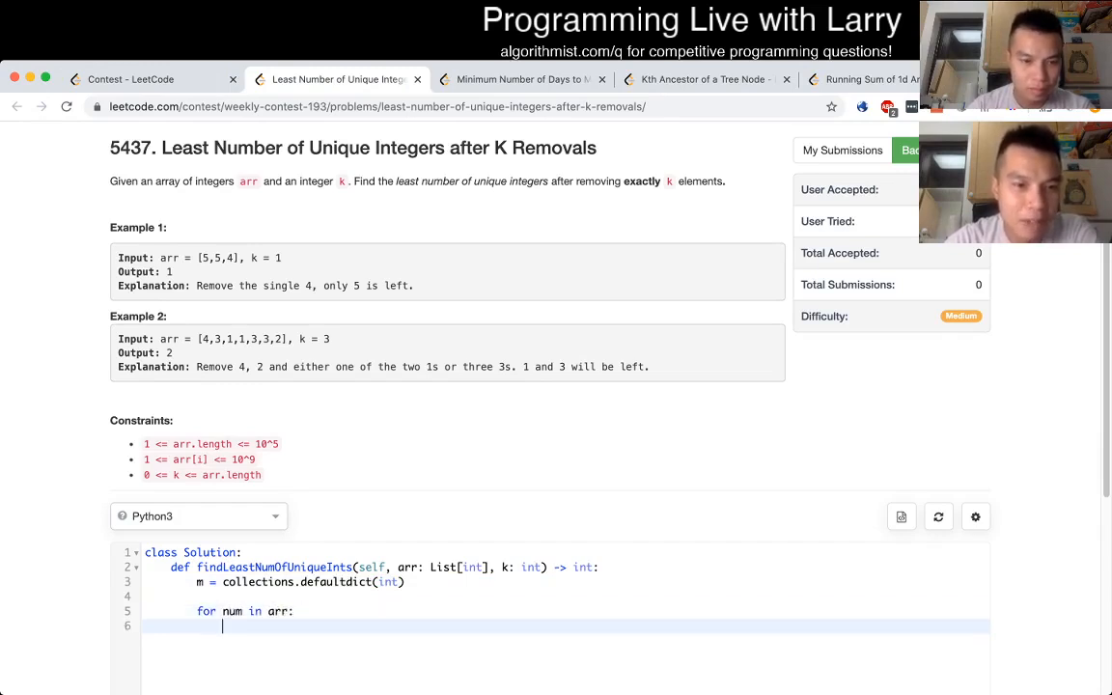
pyautogui.write('m[n]')
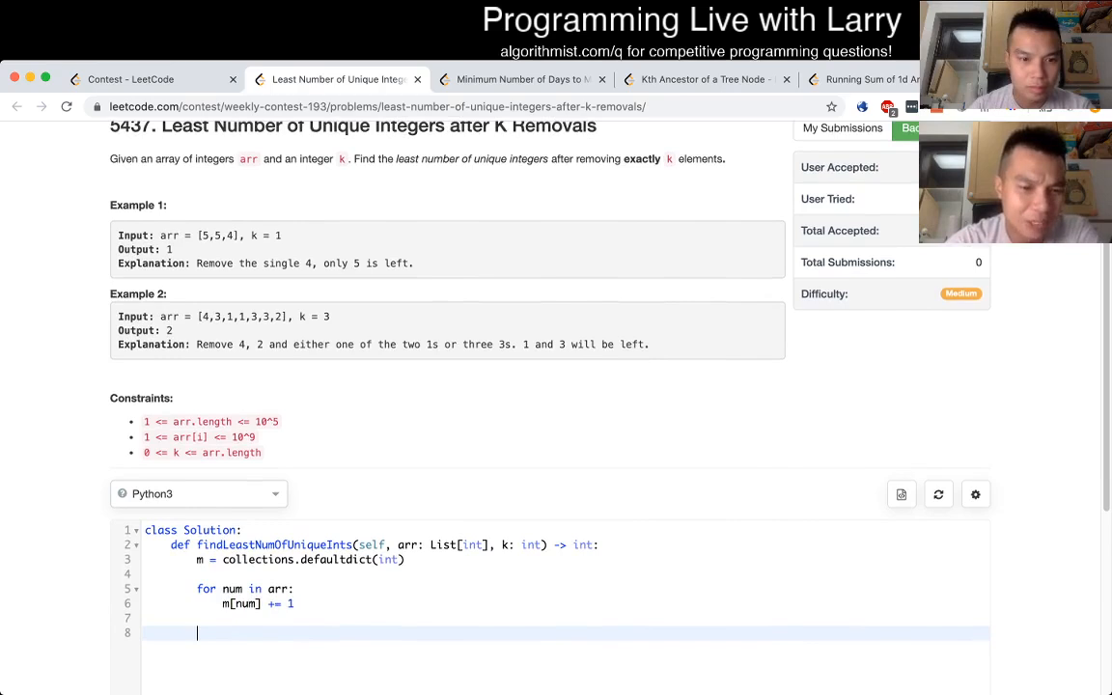
pyautogui.scroll(-3)
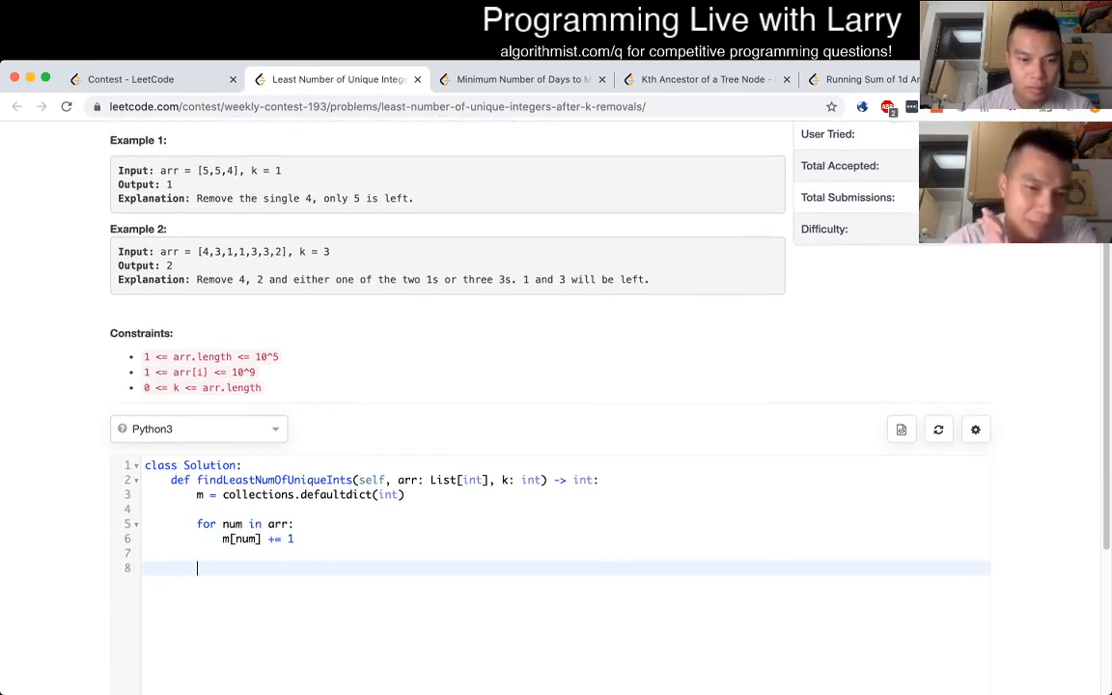
# Step: Start a 'for x in m:' loop whose body references the count m[x]
pyautogui.write('for x')
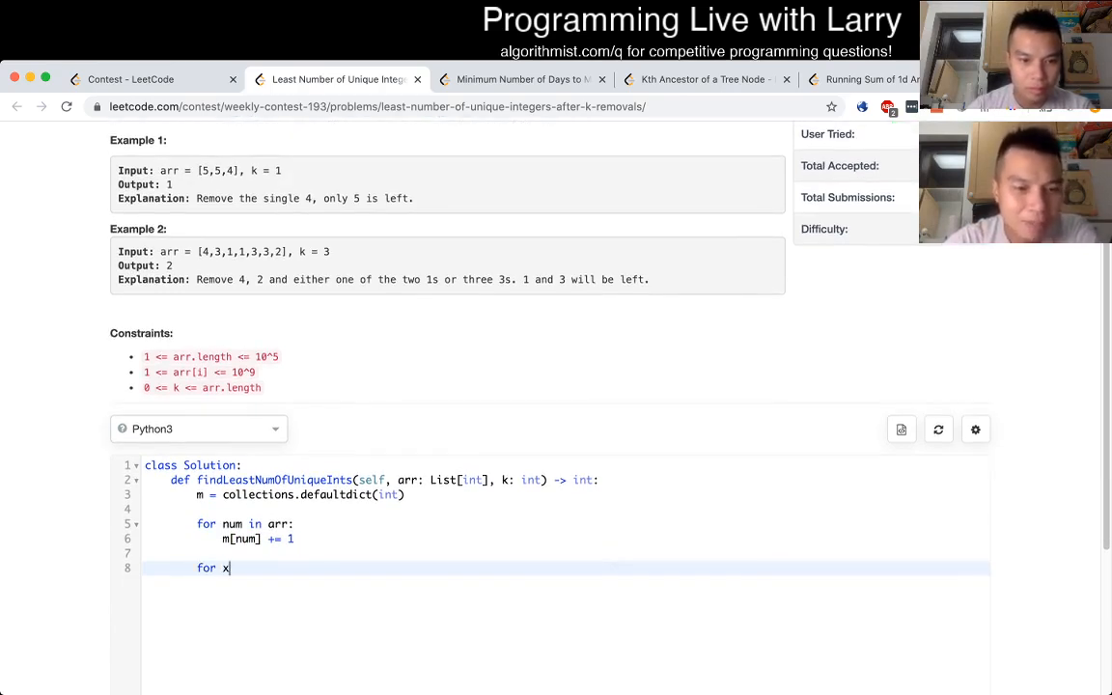
pyautogui.write('in m:')
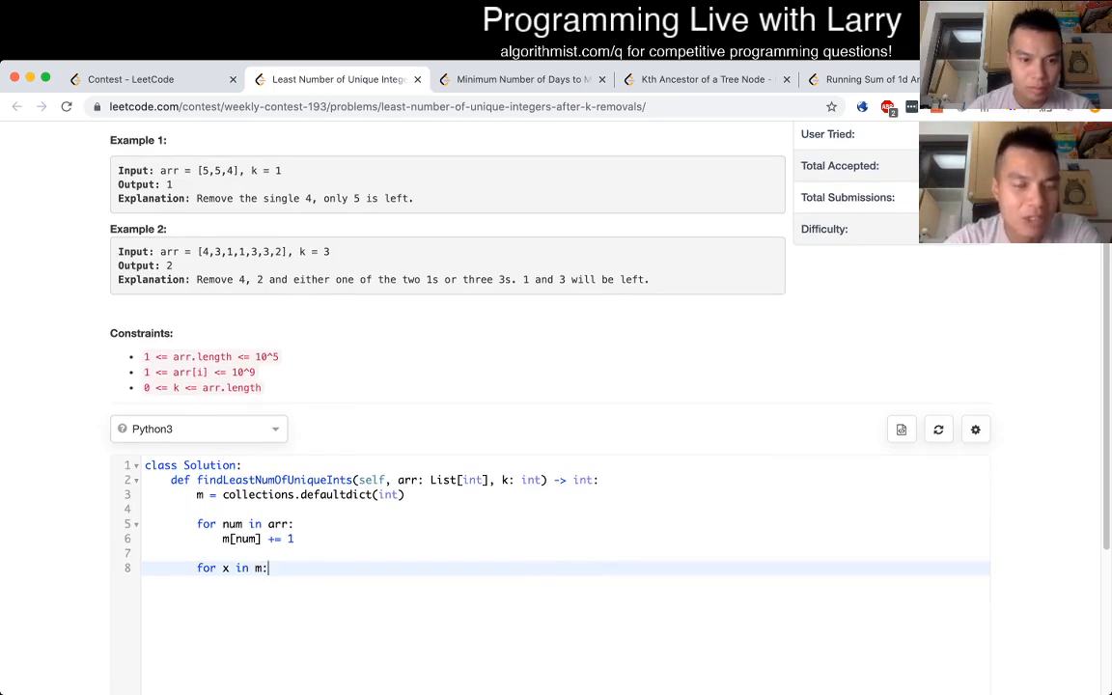
pyautogui.press('Enter')
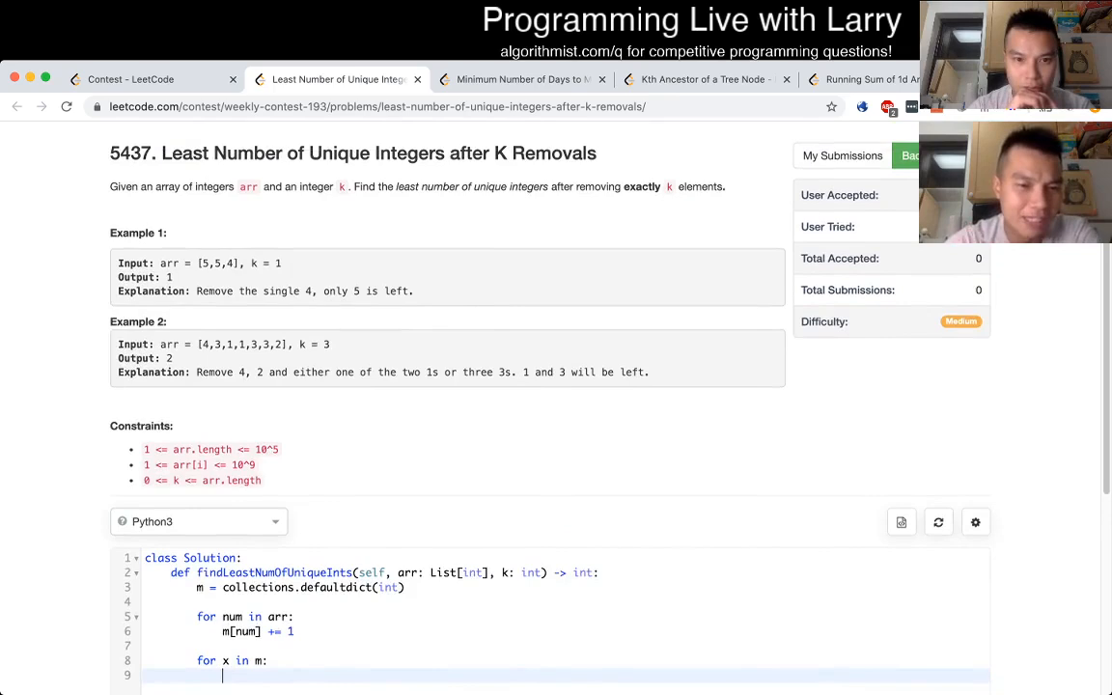
pyautogui.scroll(-3)
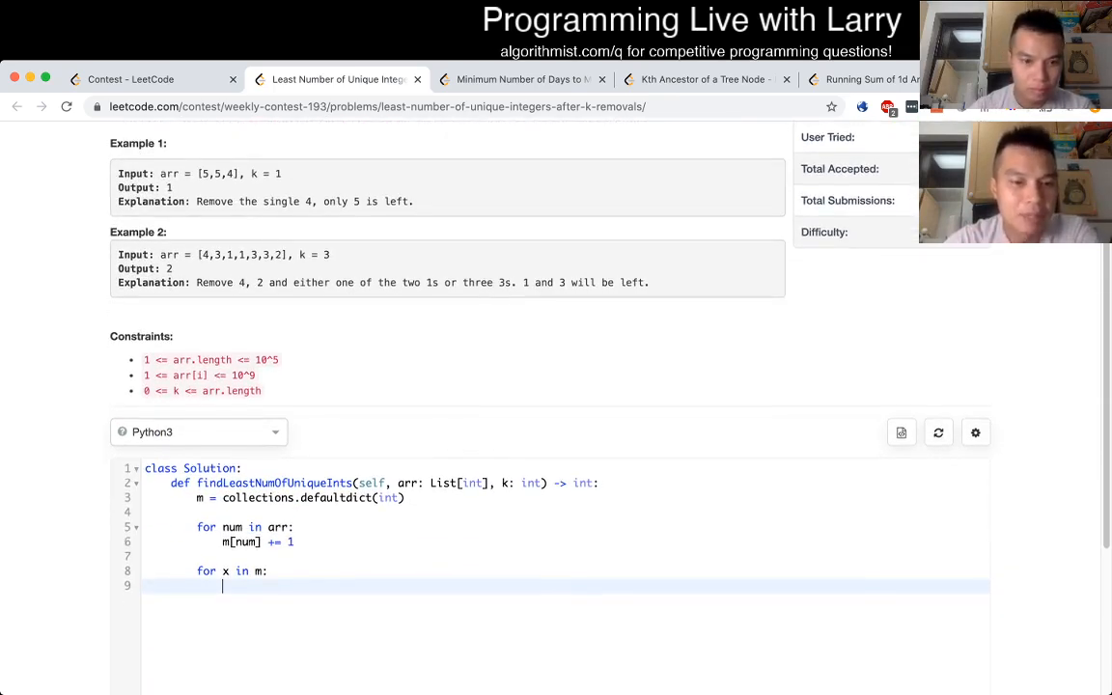
pyautogui.write('m')
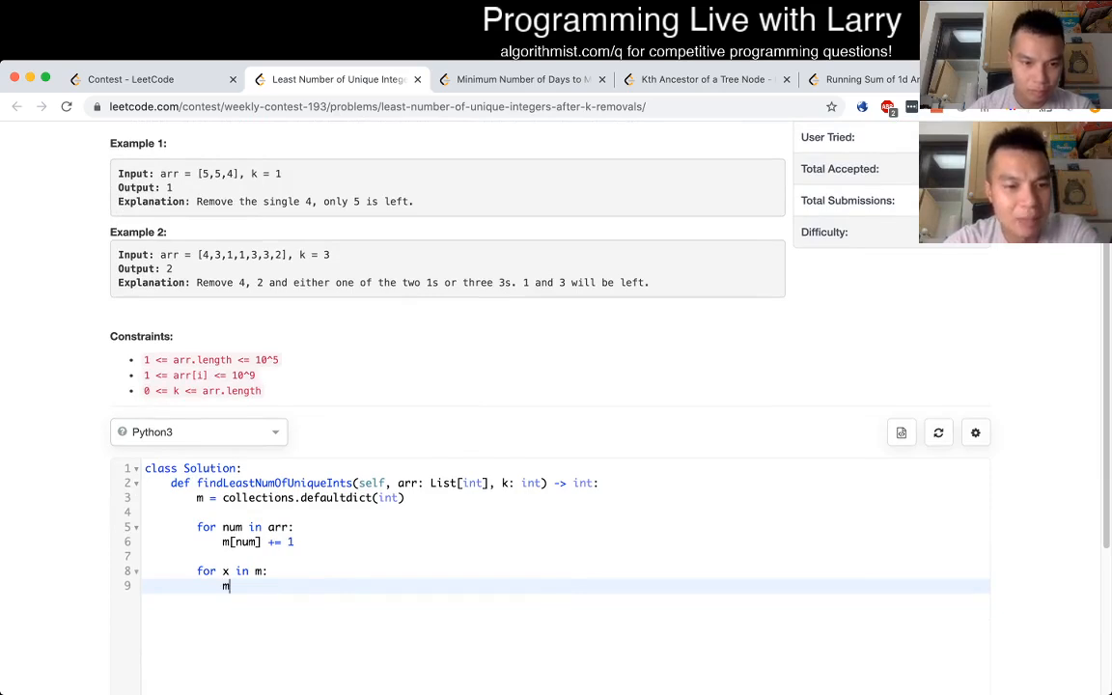
pyautogui.write('x')
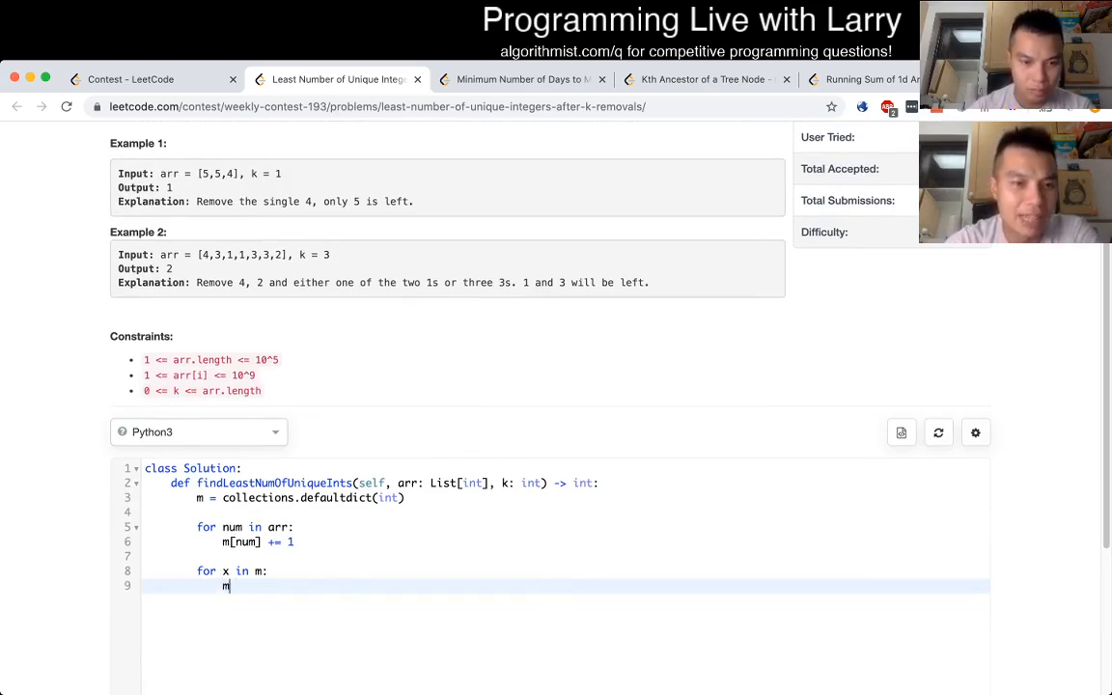
pyautogui.write('[x]')
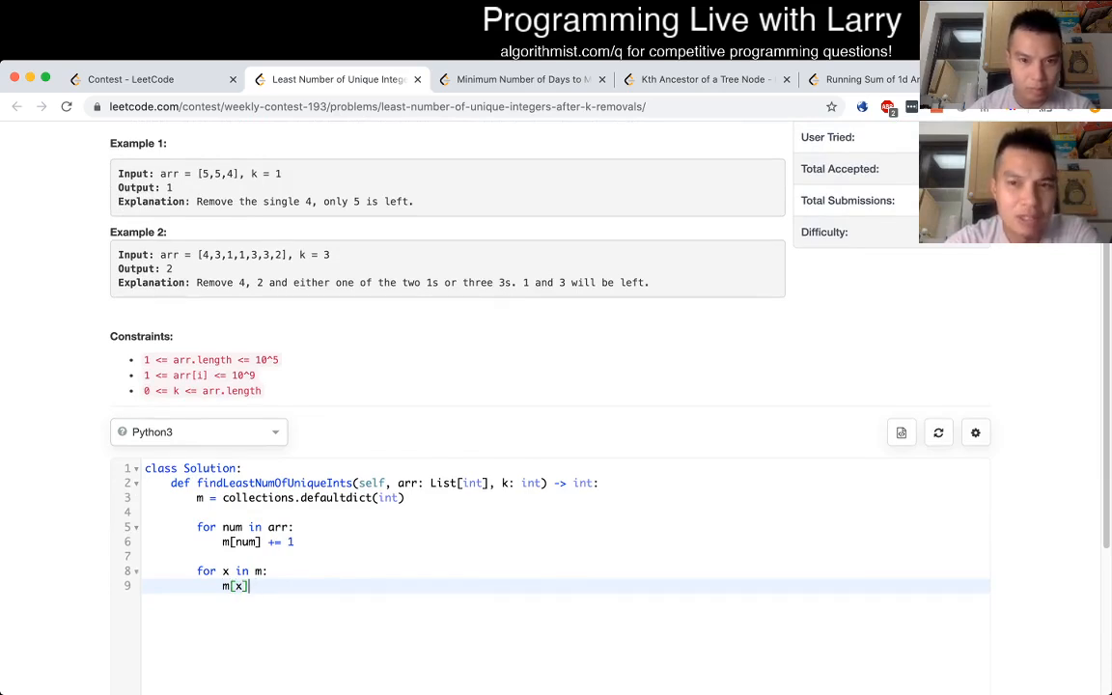
pyautogui.scroll(3)
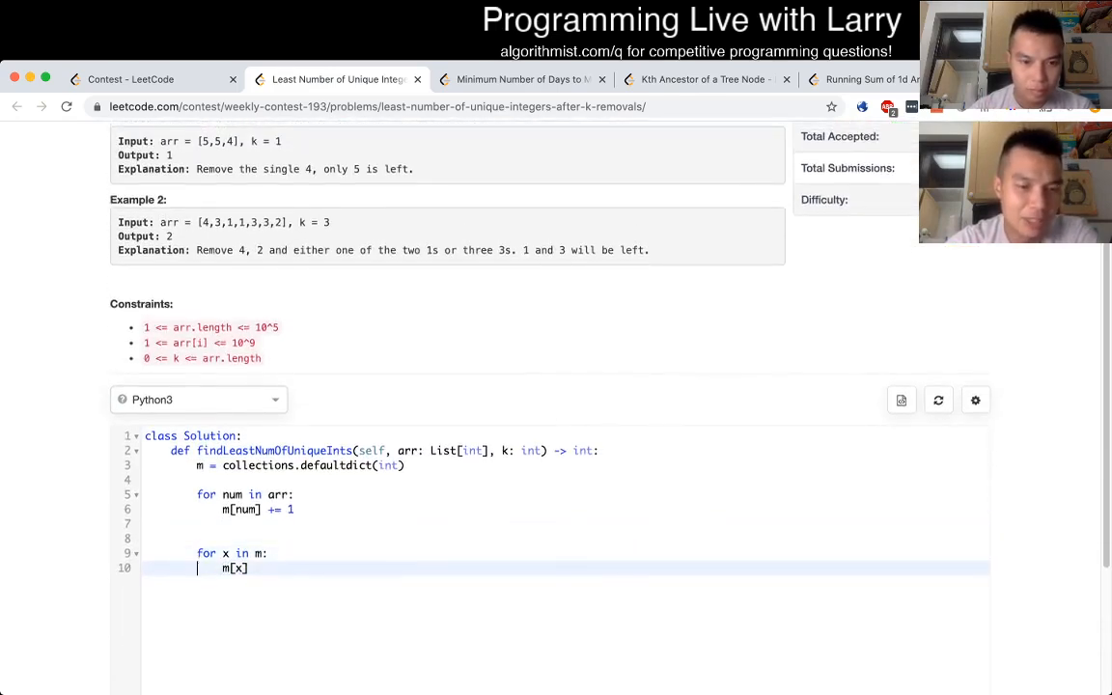
# Step: Rewrite the loop as s = sorted(m[x] for x in m)
pyautogui.press('Backspace')
pyautogui.write('m[x] ')
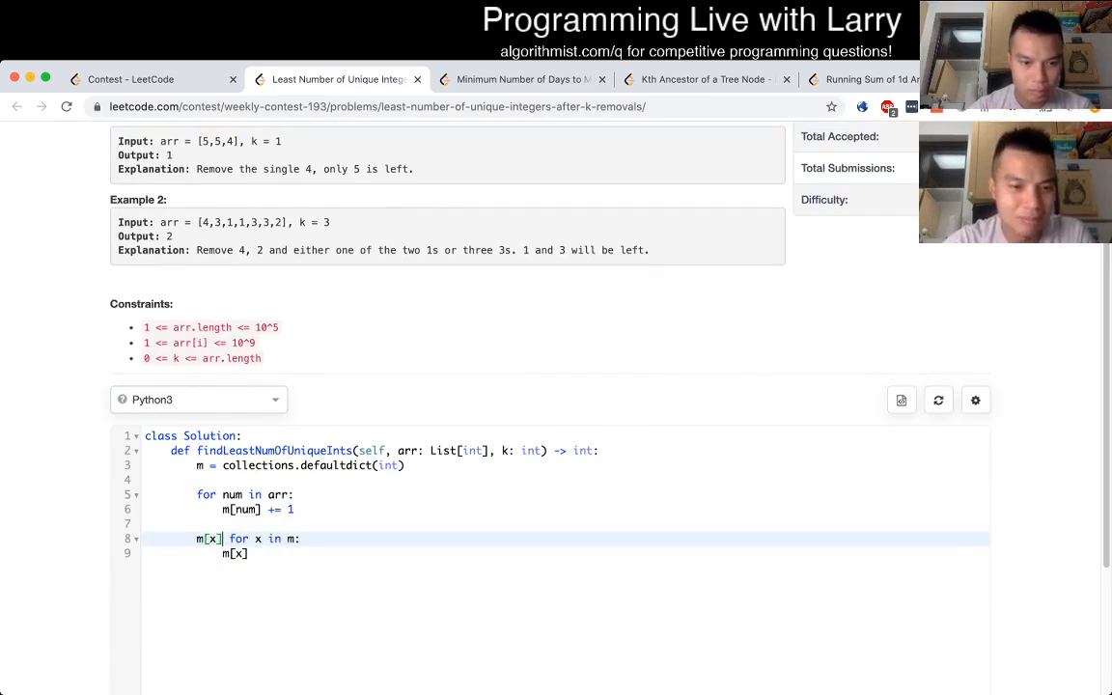
pyautogui.write('sorted(')
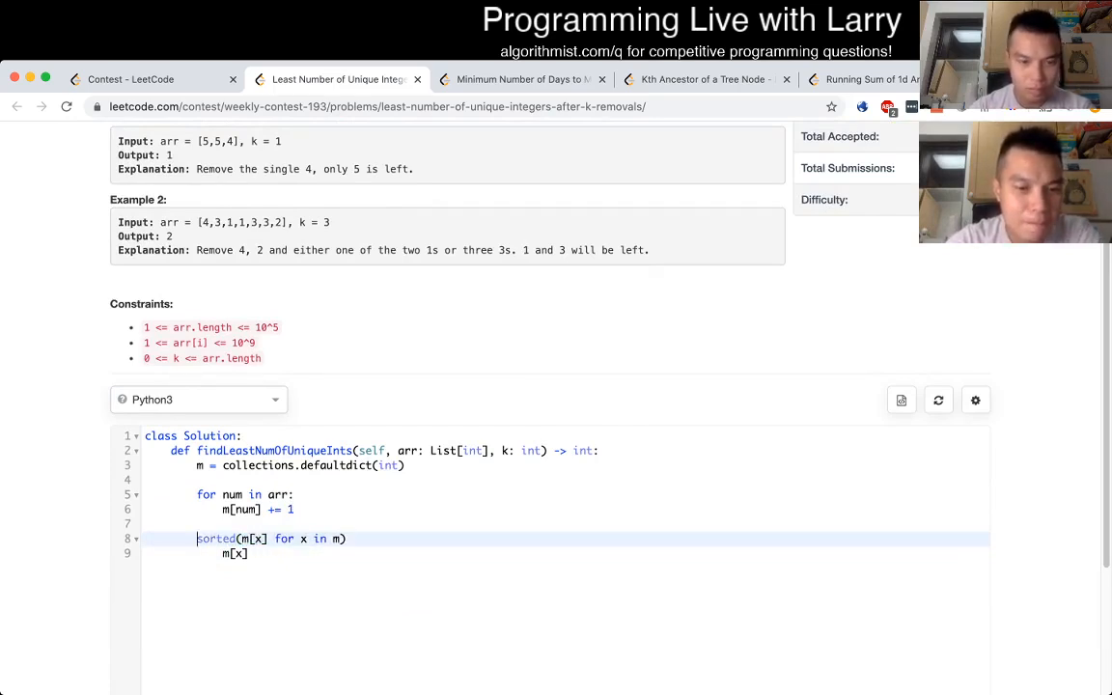
pyautogui.write('s =')
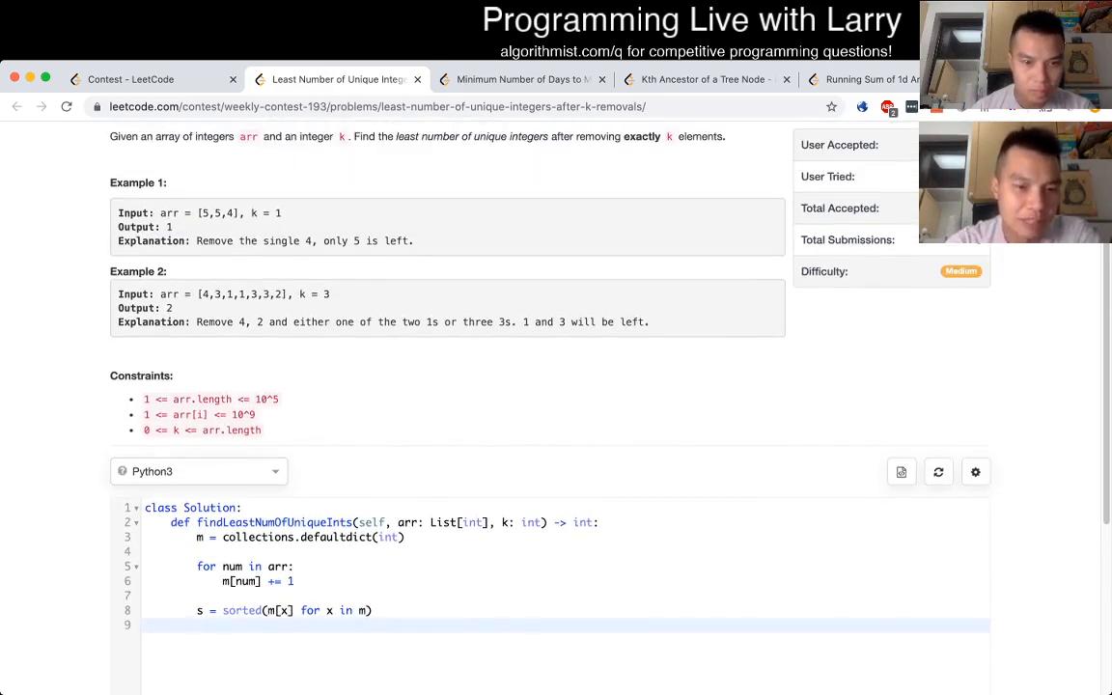
pyautogui.scroll(-3)
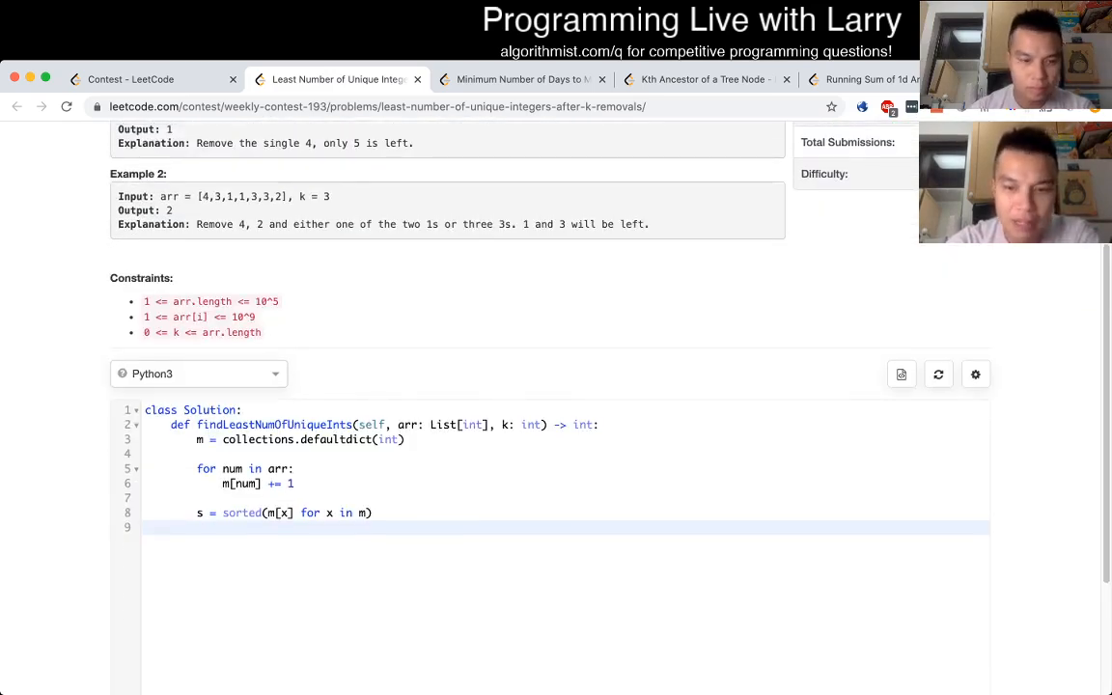
# Step: Add index = 0 and a 'while k > 0 and index < len(s)' loop doing k -= s[index], index += 1
pyautogui.write('while k >= 0:')
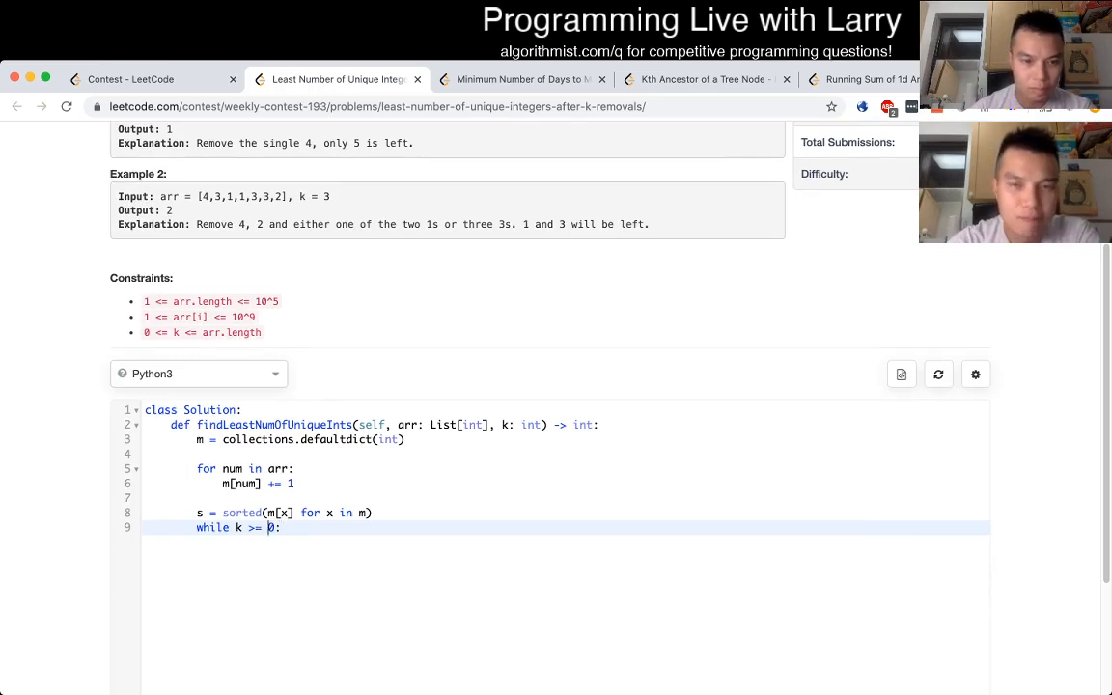
pyautogui.press('-')
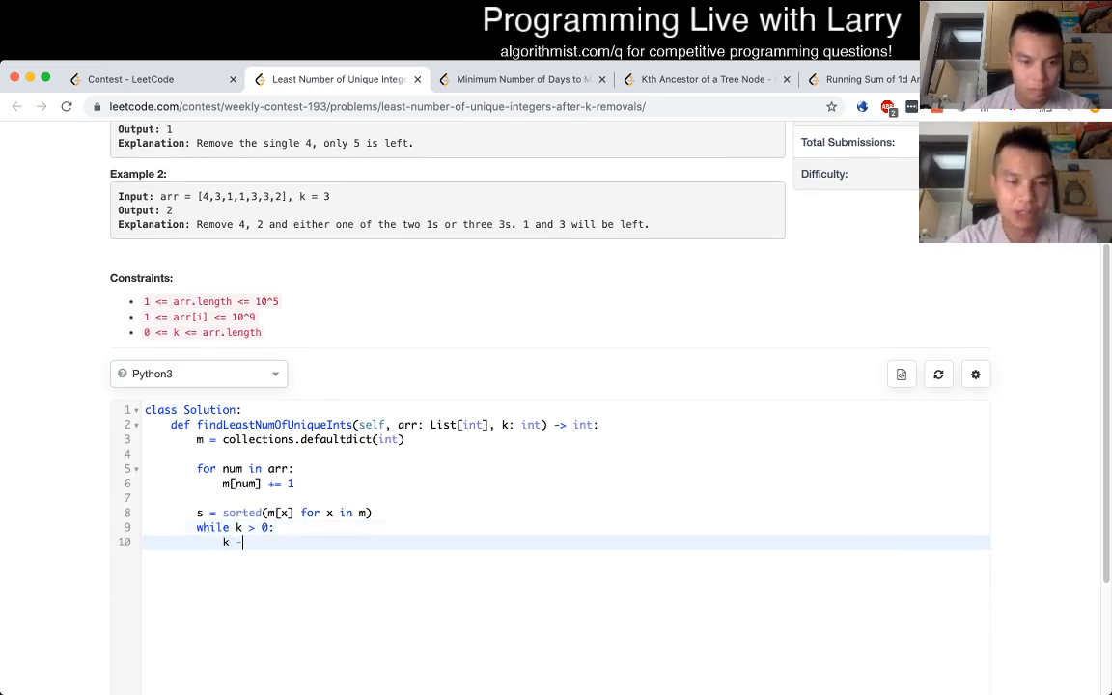
pyautogui.write('= s[inde')
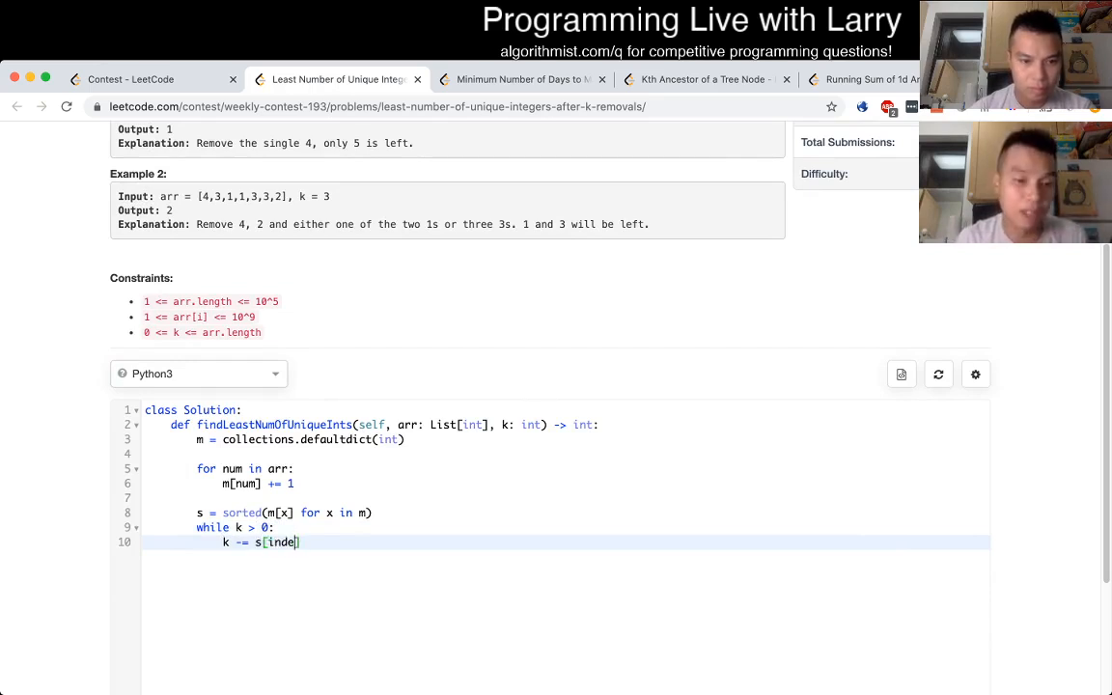
pyautogui.write('ide')
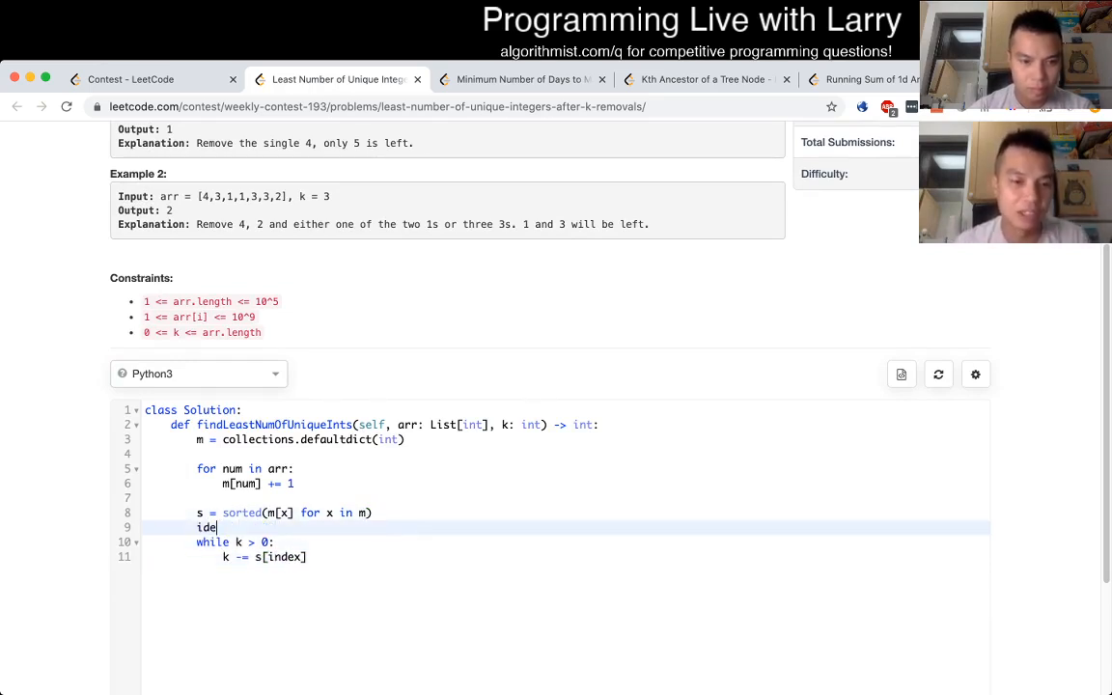
pyautogui.write('ndex = 0')
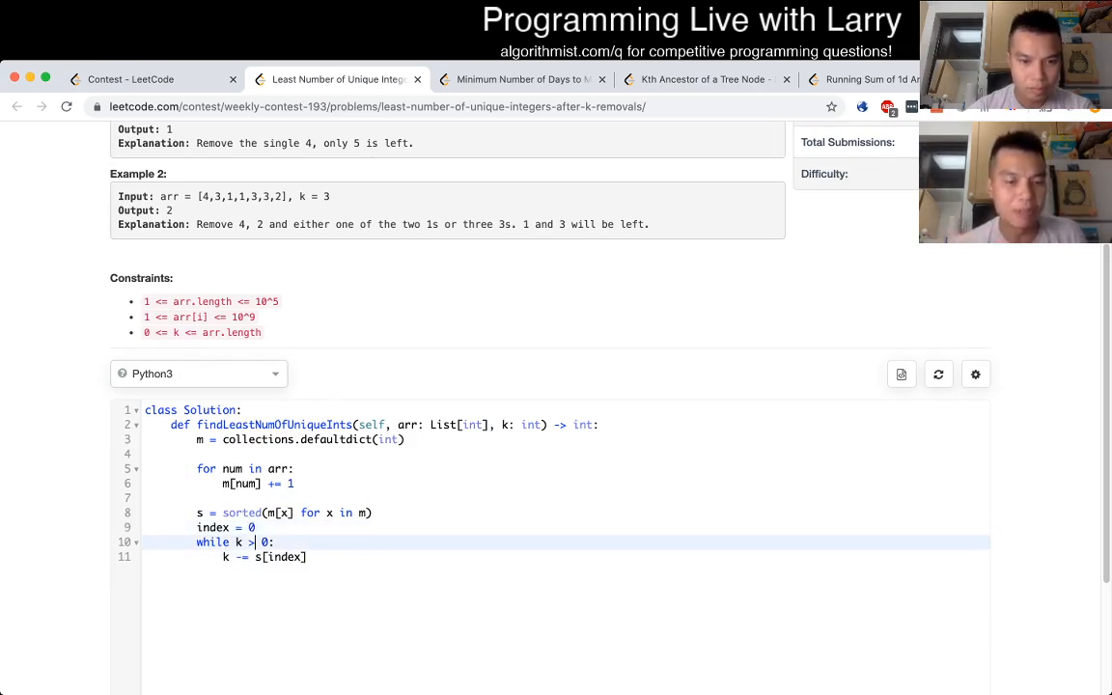
pyautogui.write('and index')
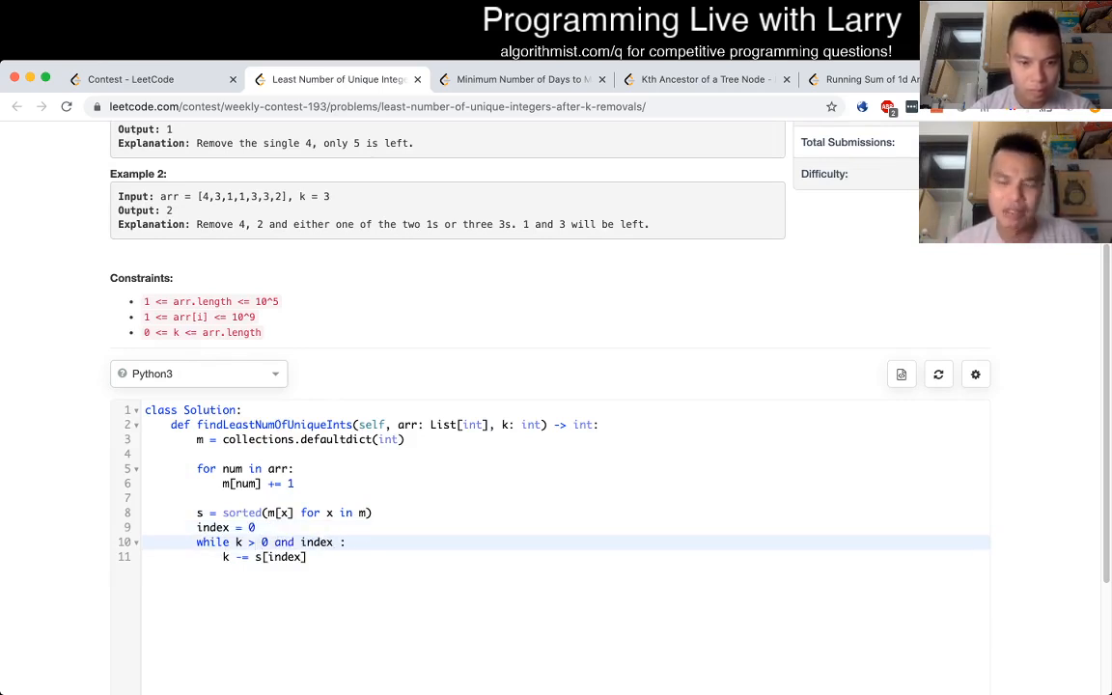
pyautogui.write('< len(s)')
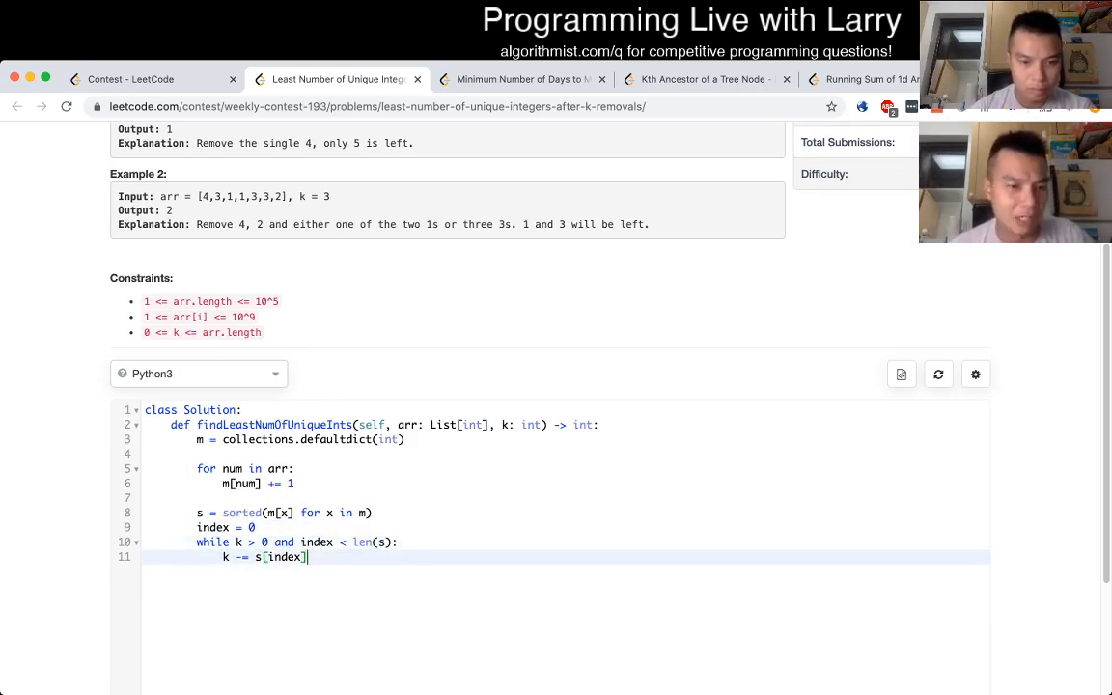
pyautogui.write('index += 1')
pyautogui.write('return len(s) - index')
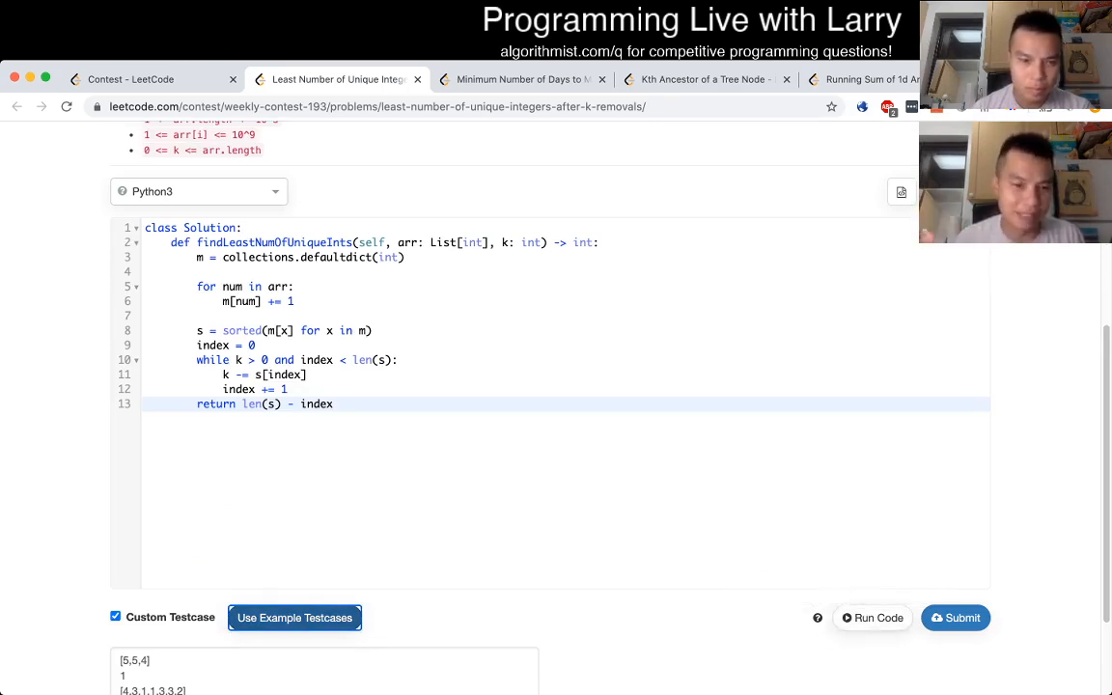
pyautogui.click(872, 618)
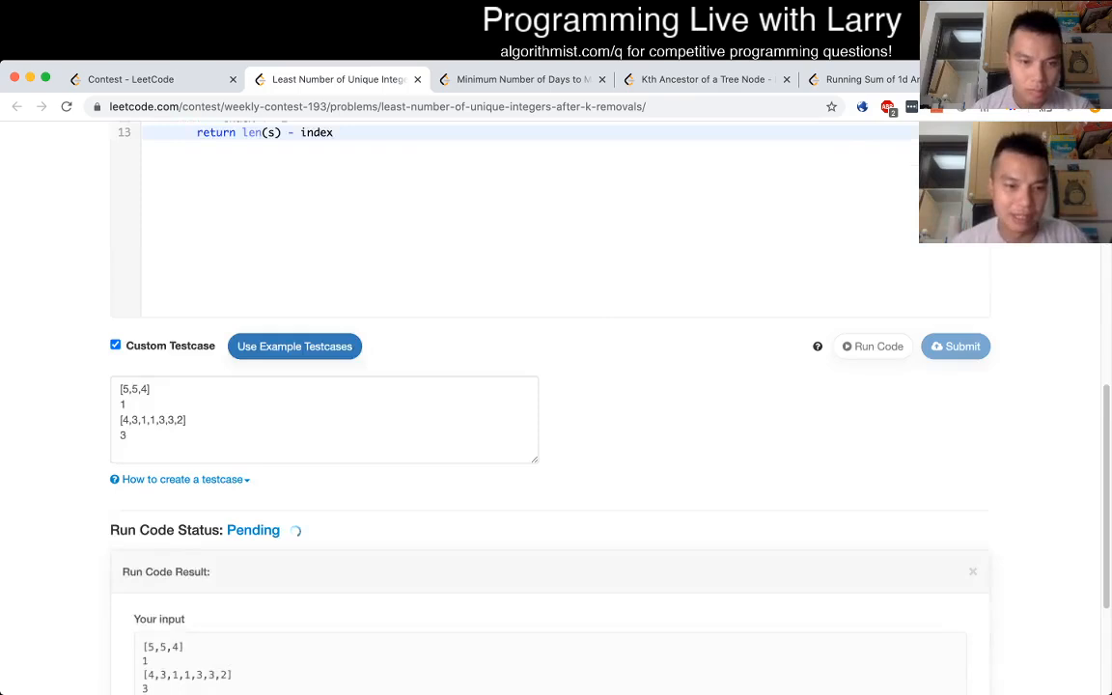
pyautogui.scroll(-3)
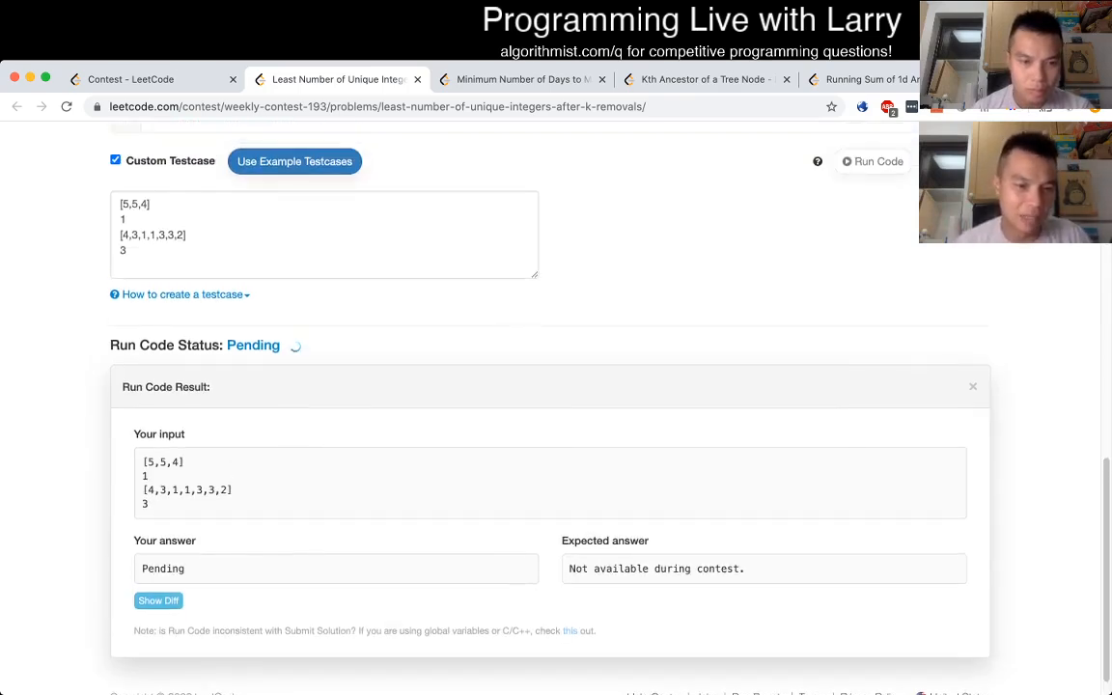
pyautogui.scroll(-3)
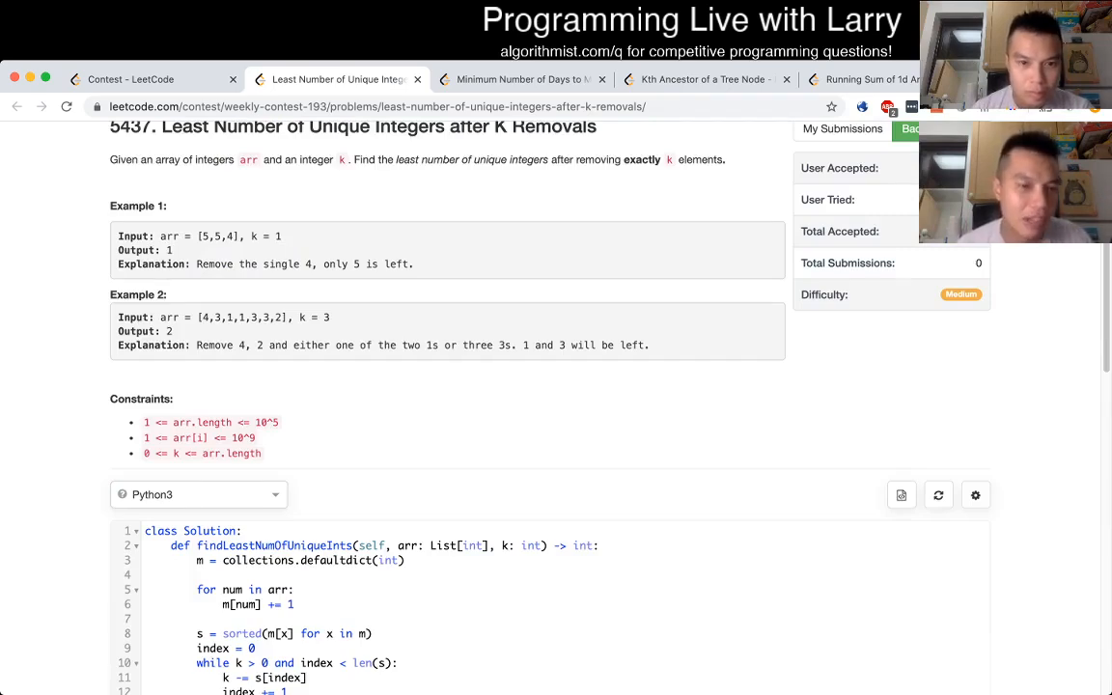
pyautogui.scroll(-3)
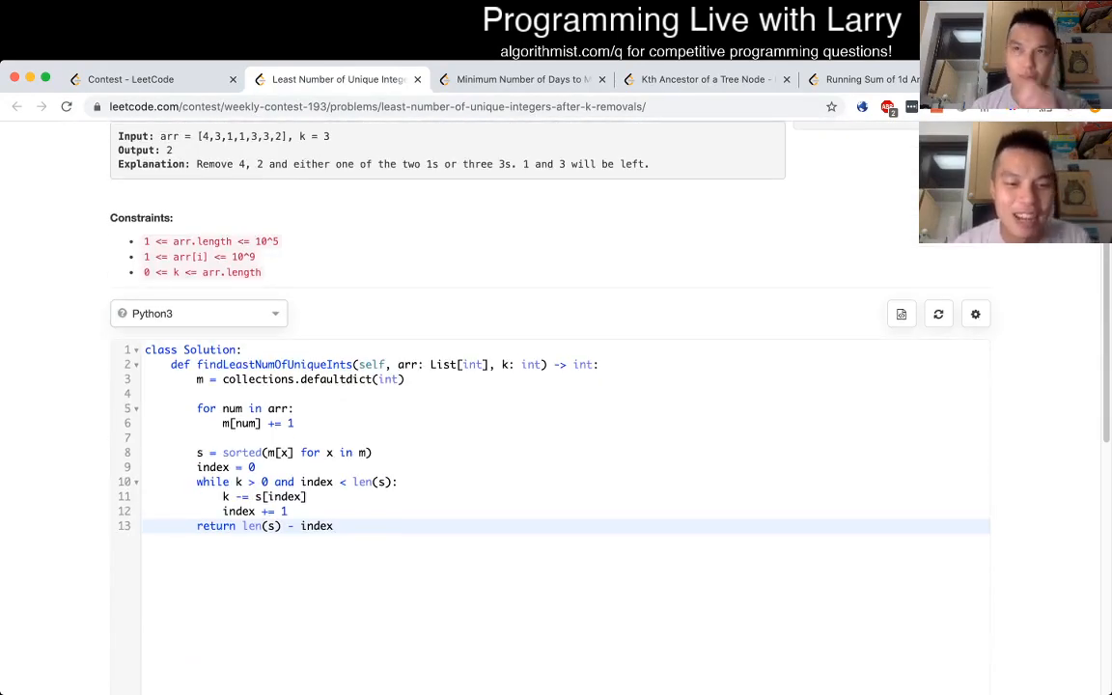
pyautogui.click(307, 496)
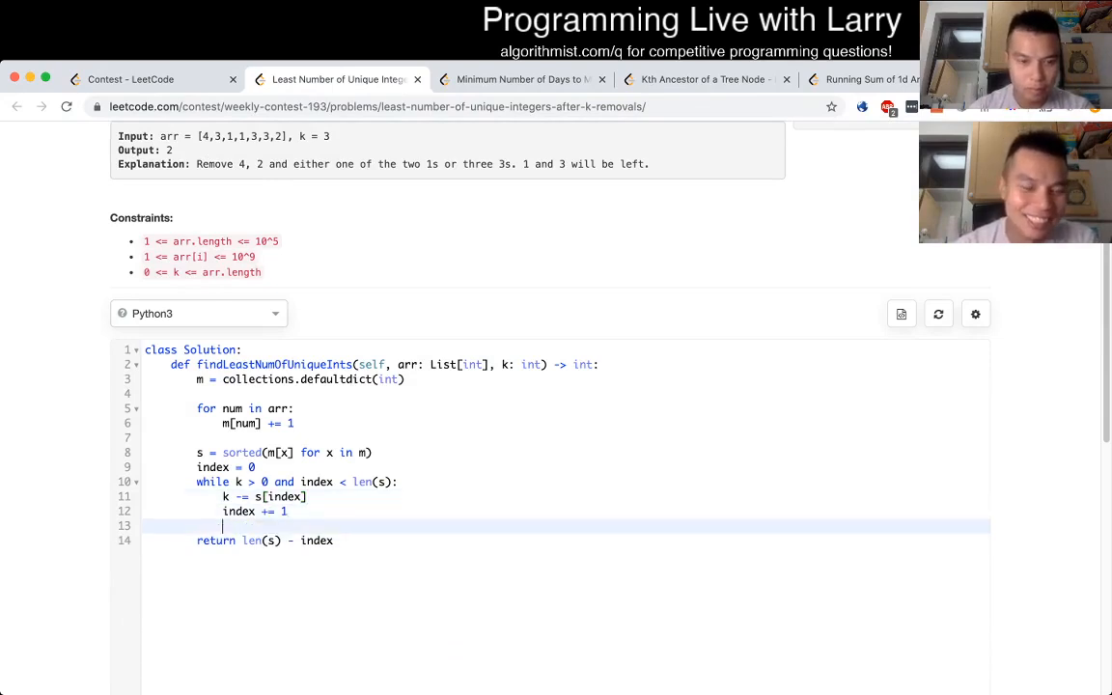
# Step: Insert 'if k != 0: index -= 1' before the return line
pyautogui.write('if k !=')
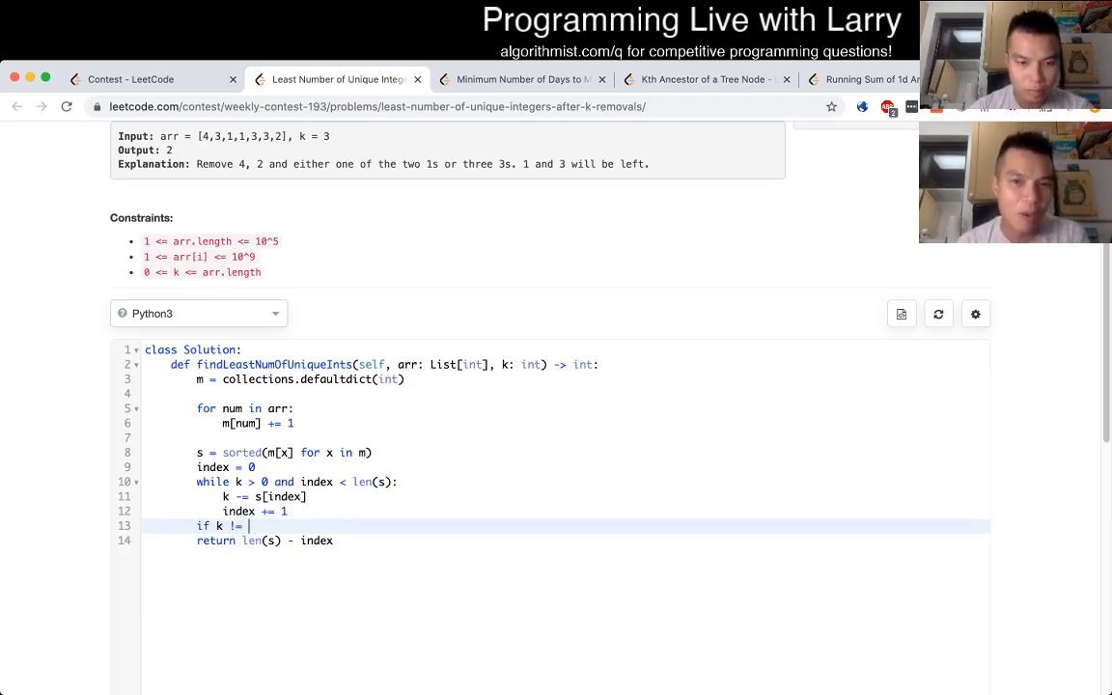
pyautogui.write('0:')
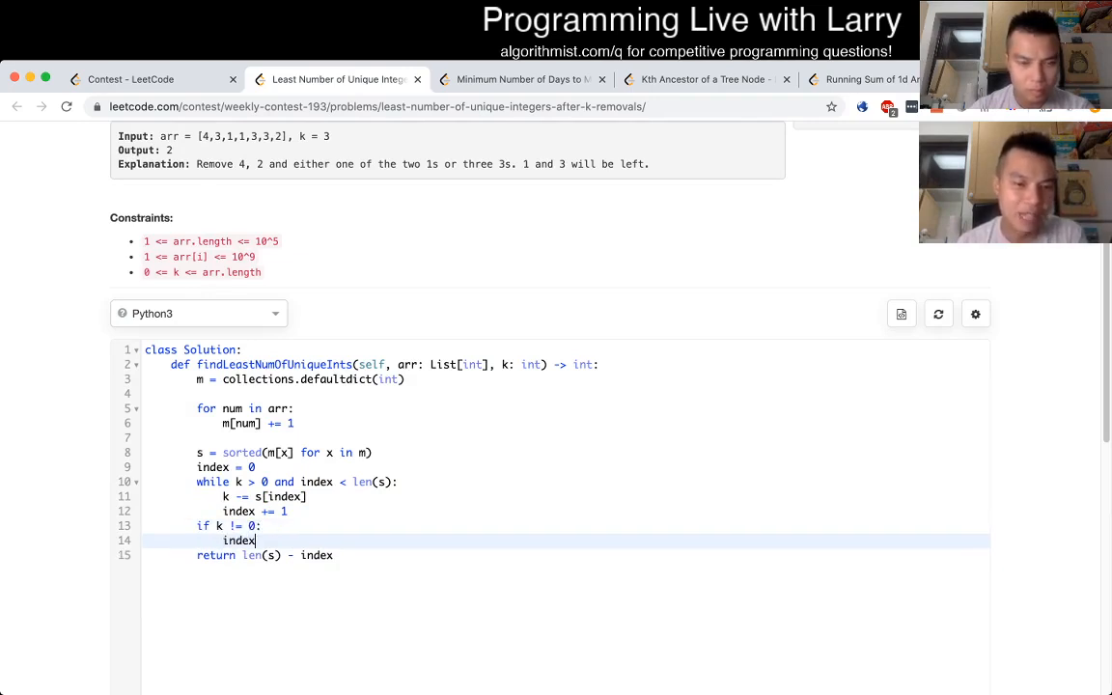
pyautogui.write('-= 1')
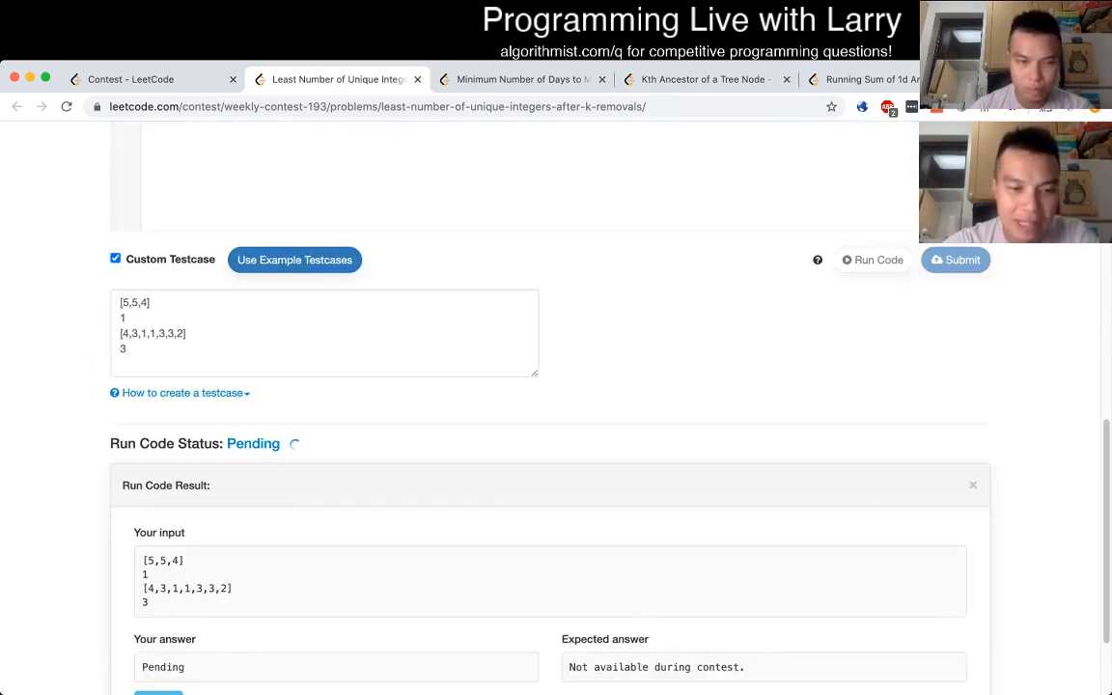
# Step: Run the code on an added custom case, retrying after the 'submit too soon' error
pyautogui.write('[4,5,5')
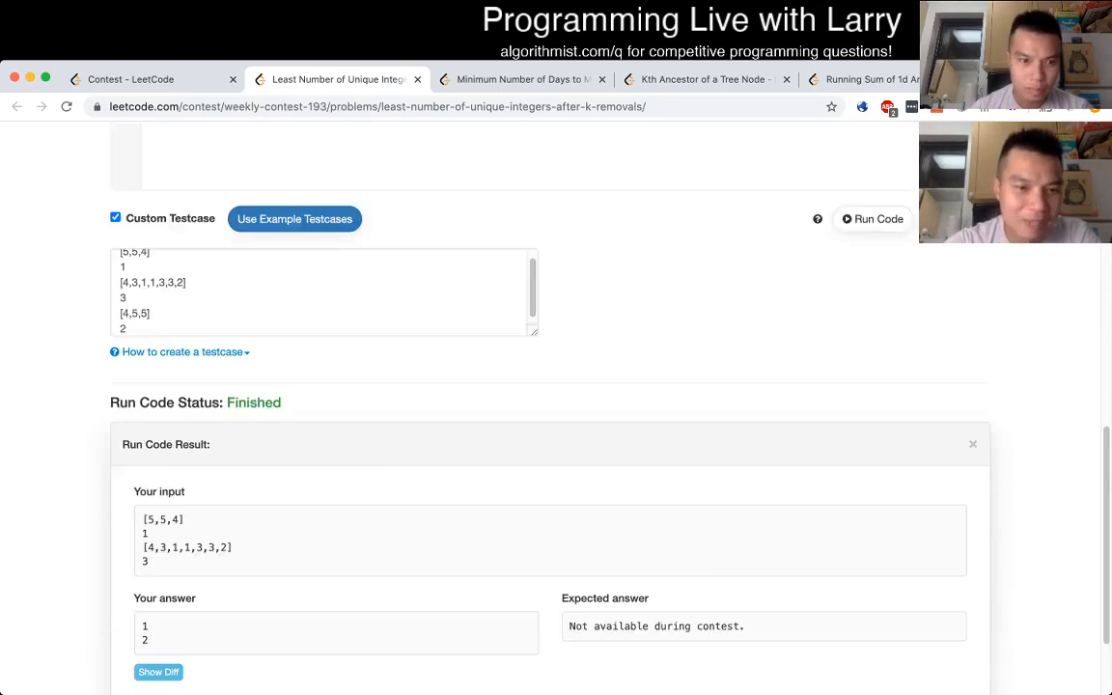
pyautogui.click(873, 218)
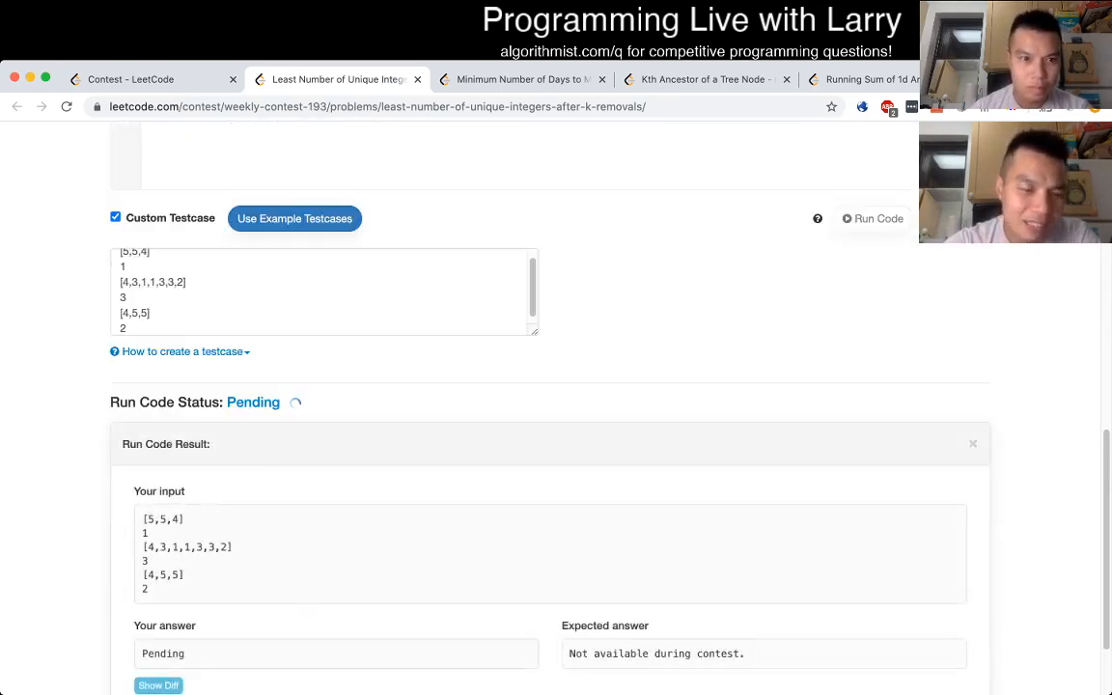
pyautogui.scroll(-3)
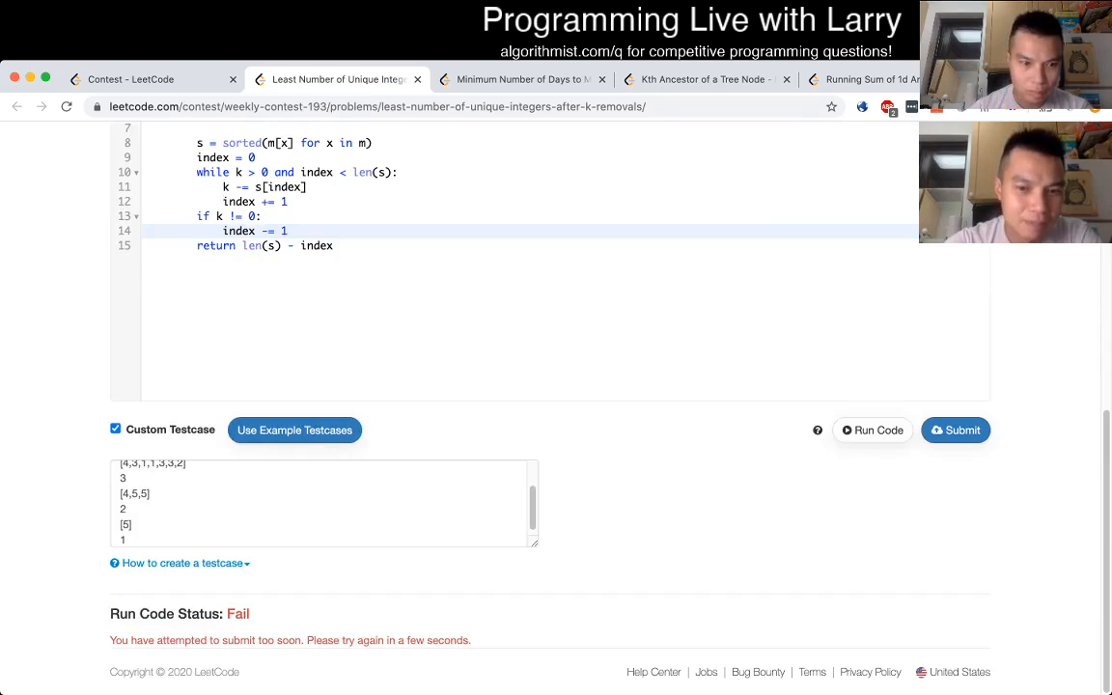
pyautogui.click(872, 431)
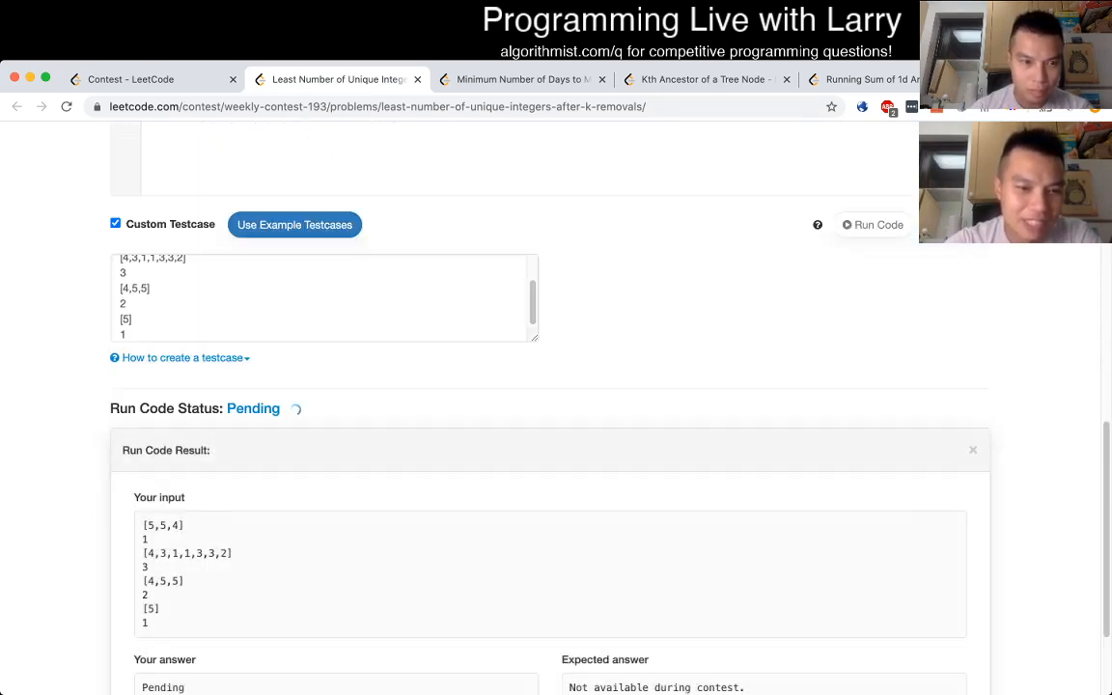
# Step: Run five custom cases like [4,5,5] with k 2 and 3 and [5], getting 1, 2, 1, 0, 0
pyautogui.click(325, 297)
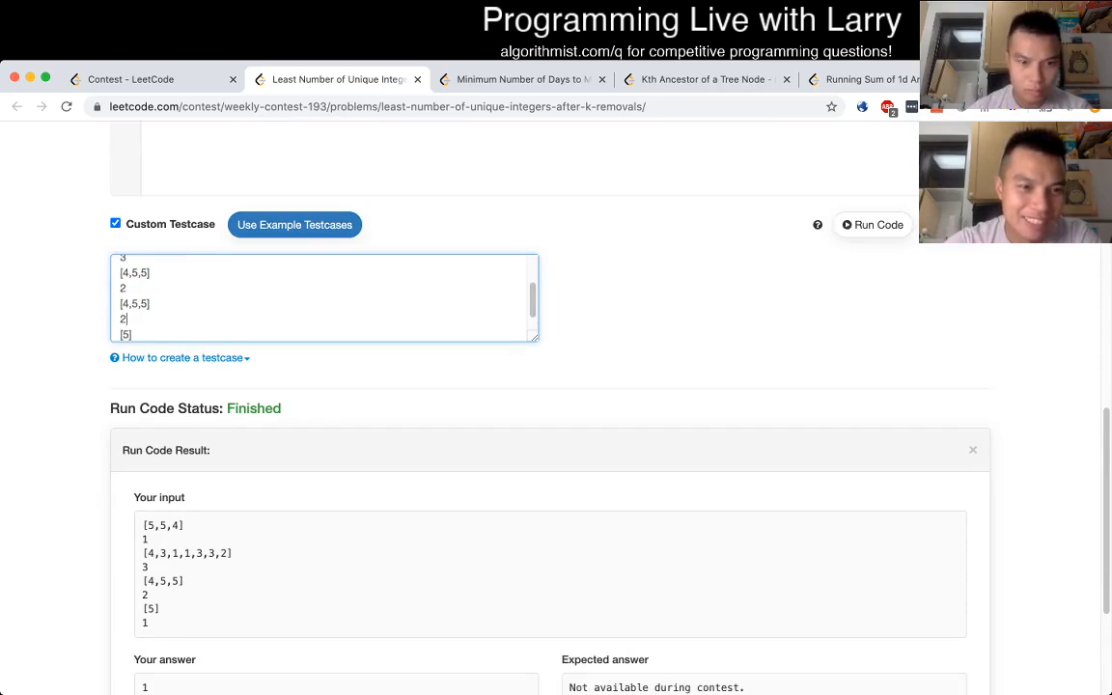
pyautogui.scroll(-3)
pyautogui.write('3')
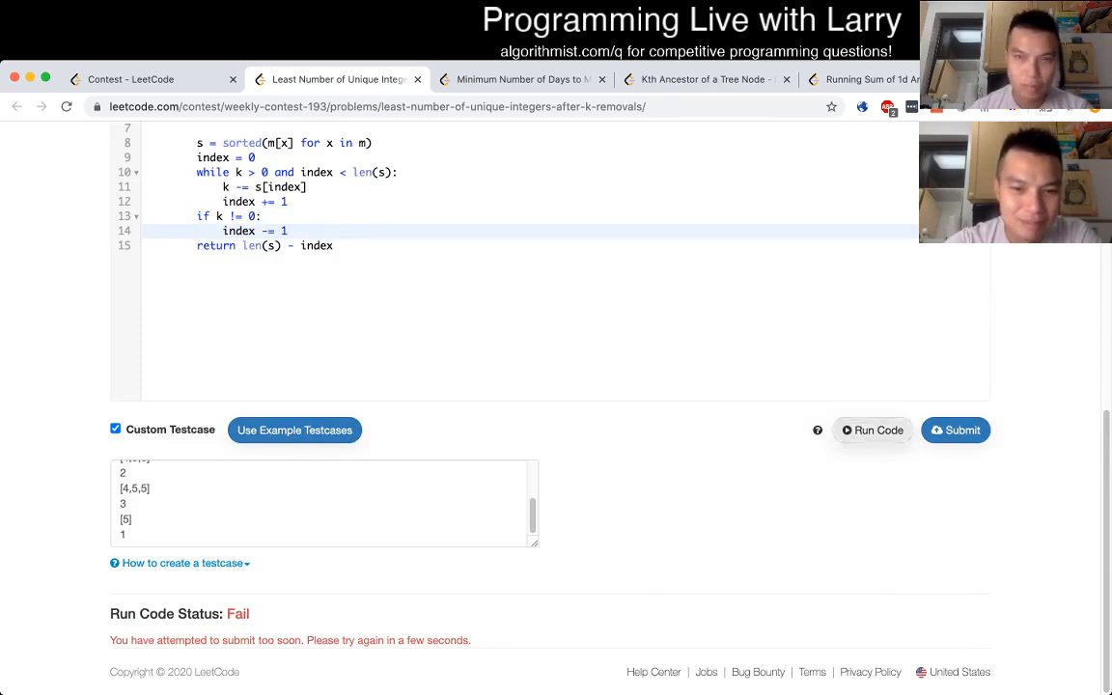
pyautogui.click(872, 431)
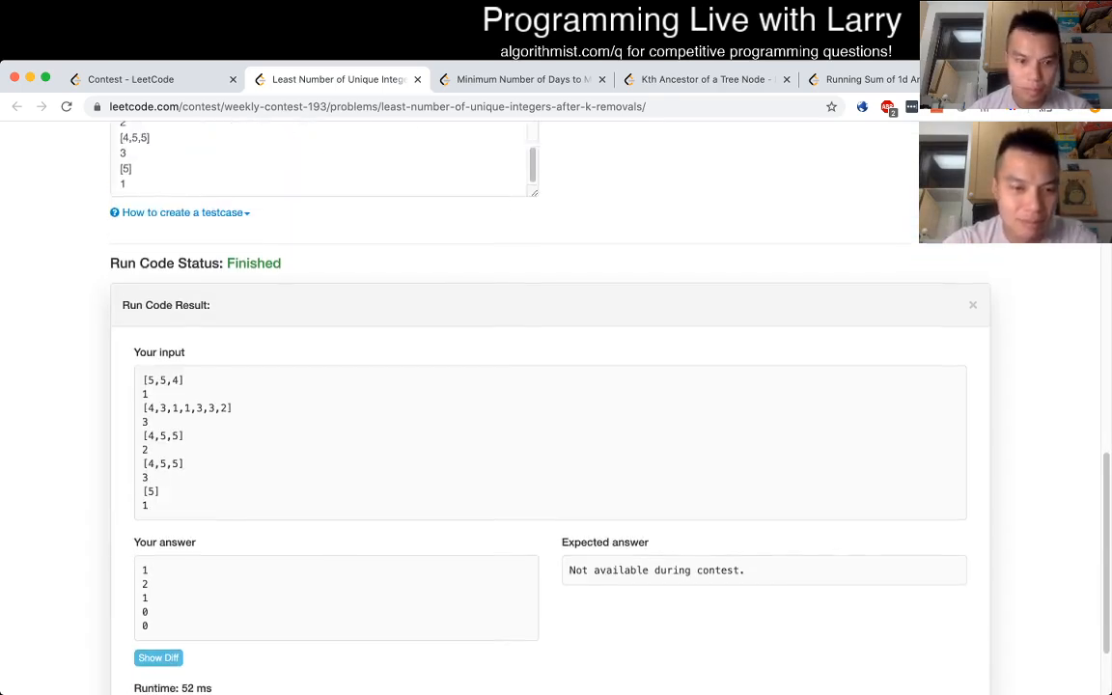
pyautogui.click(956, 453)
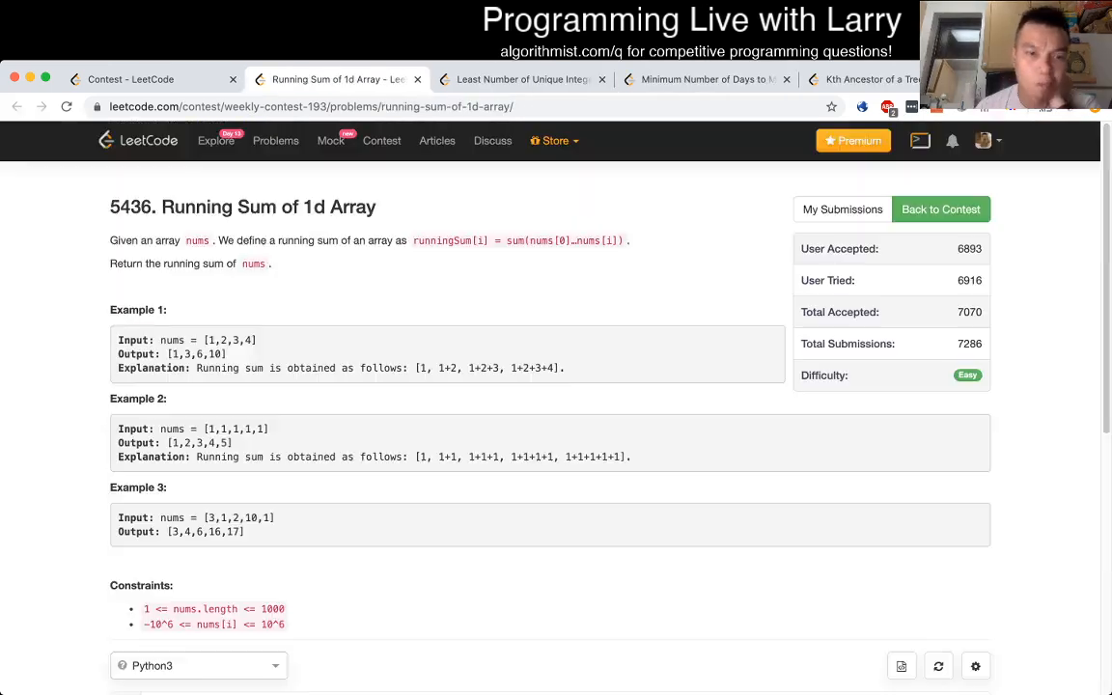
pyautogui.scroll(-3)
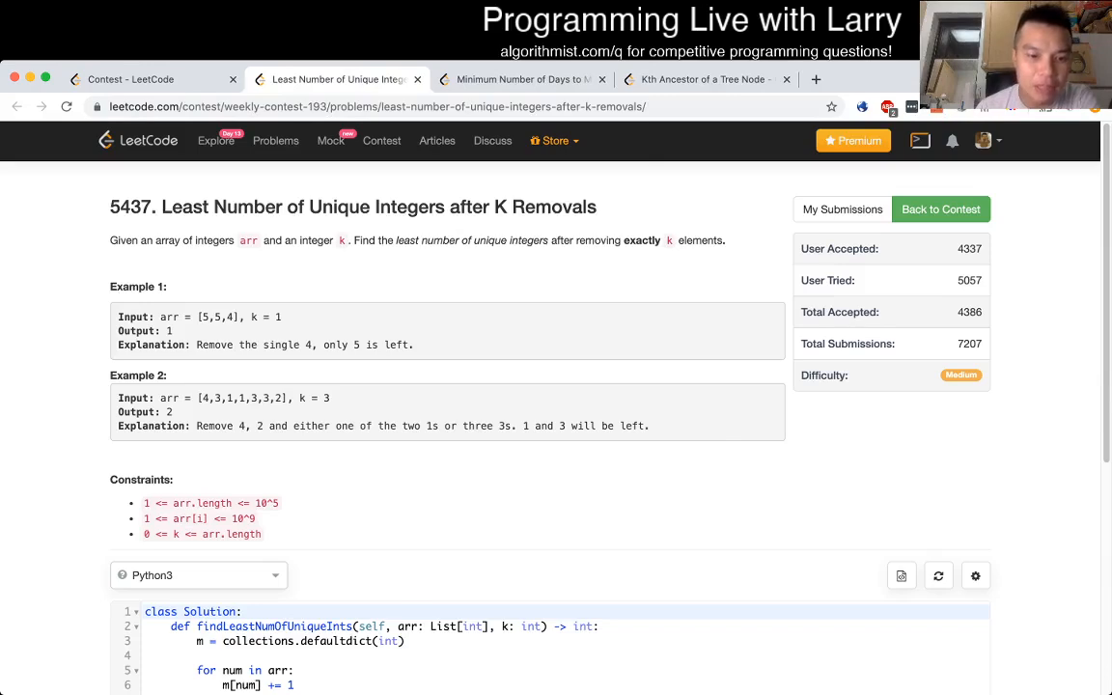
pyautogui.scroll(-3)
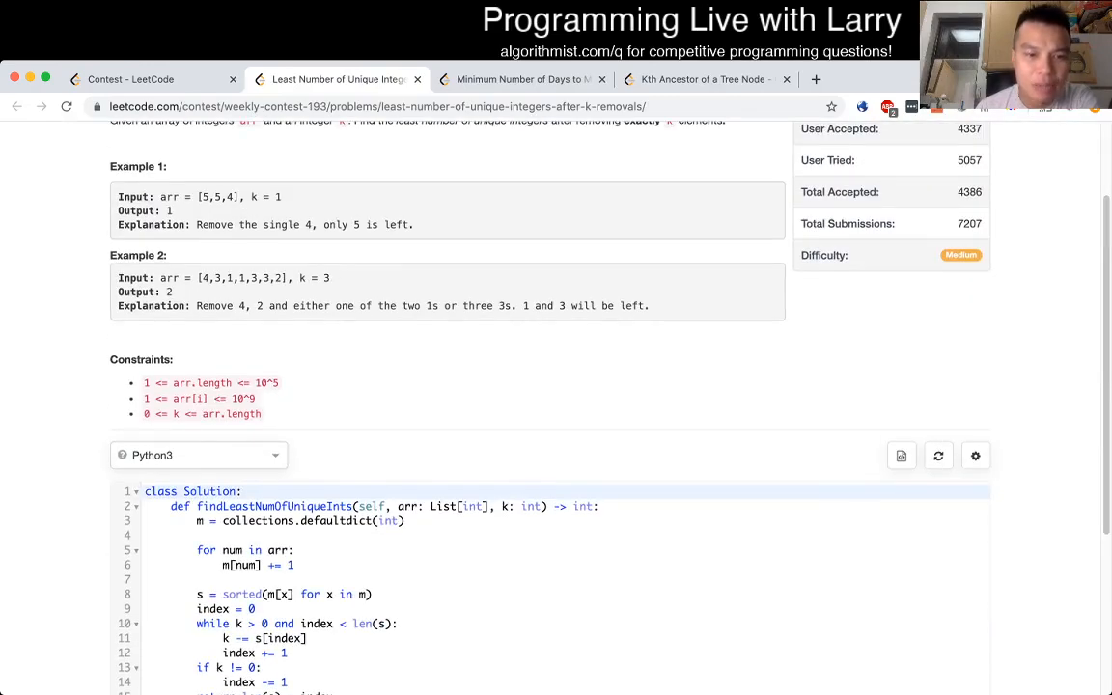
pyautogui.scroll(-3)
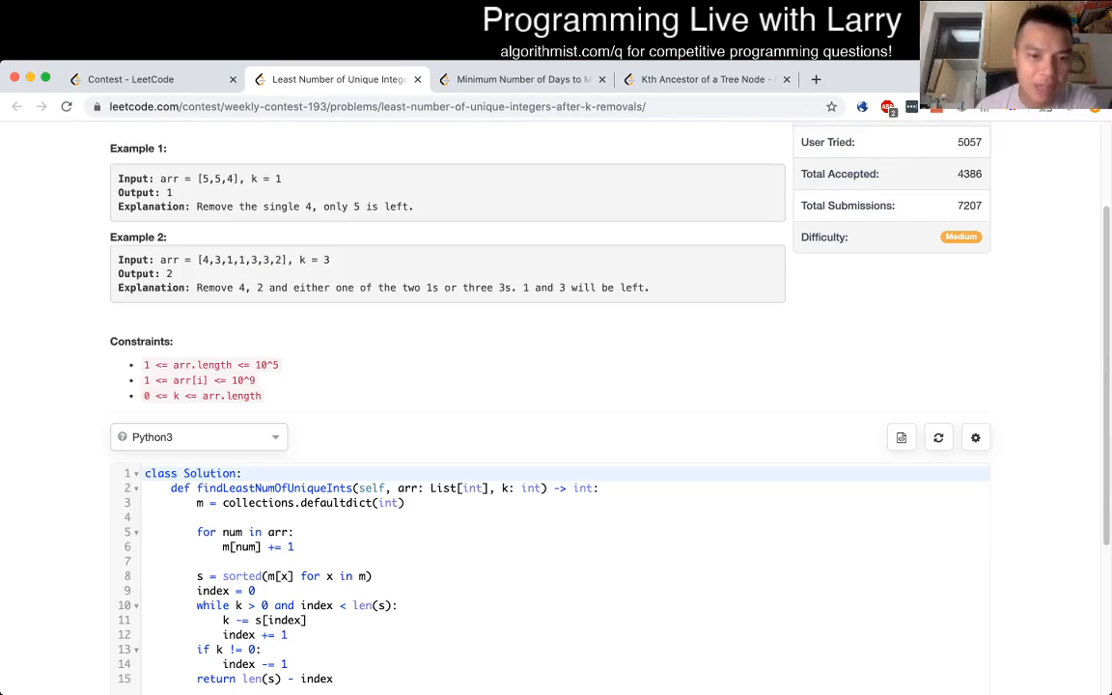
pyautogui.scroll(-3)
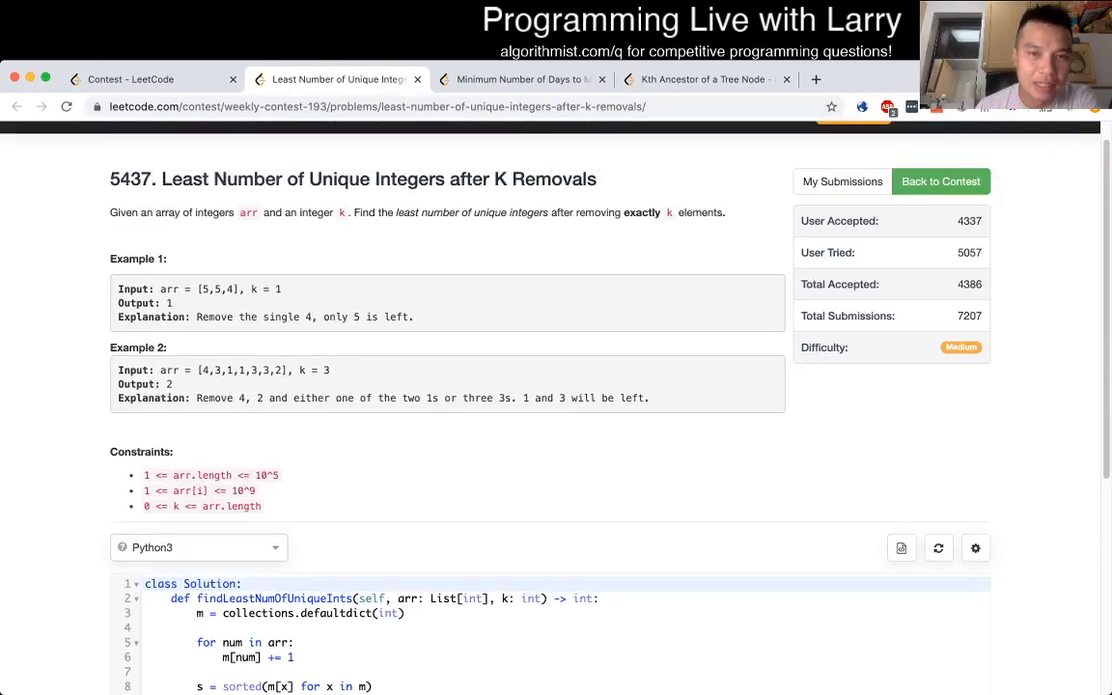
pyautogui.scroll(-3)
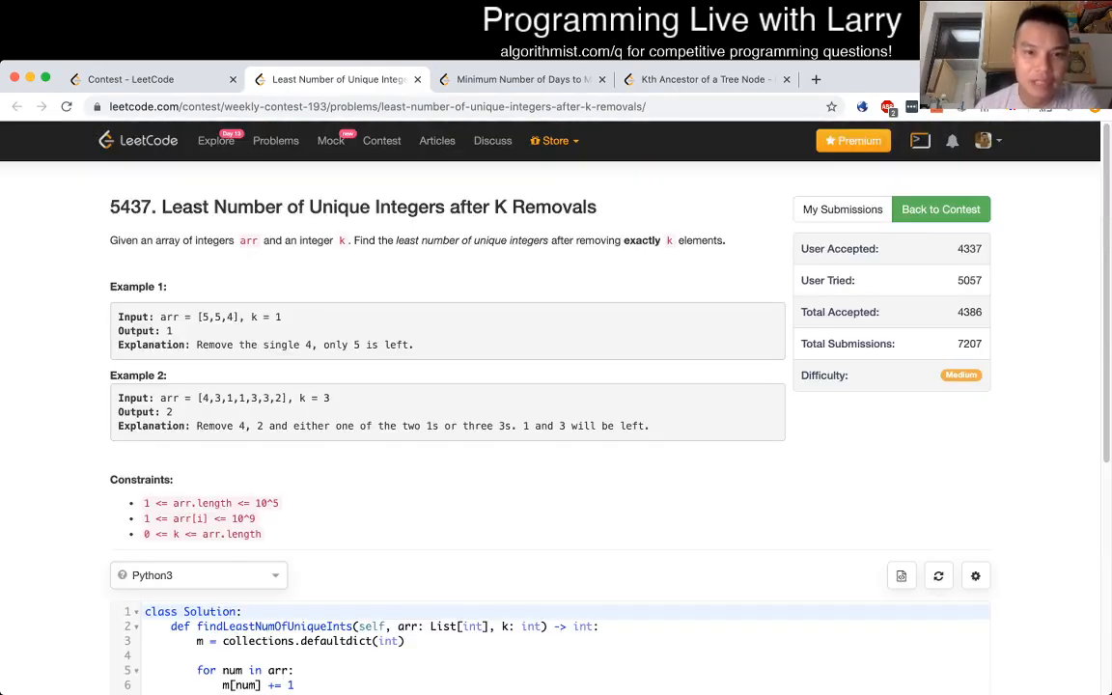
pyautogui.moveTo(398, 239); pyautogui.dragTo(726, 239)
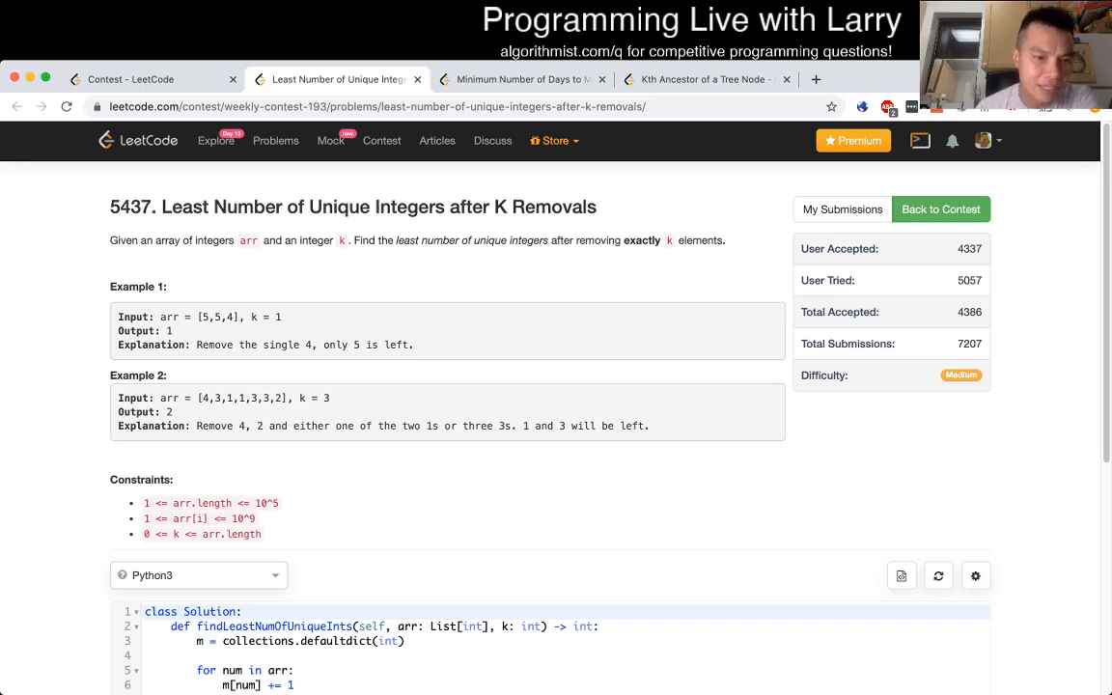
pyautogui.scroll(-3)
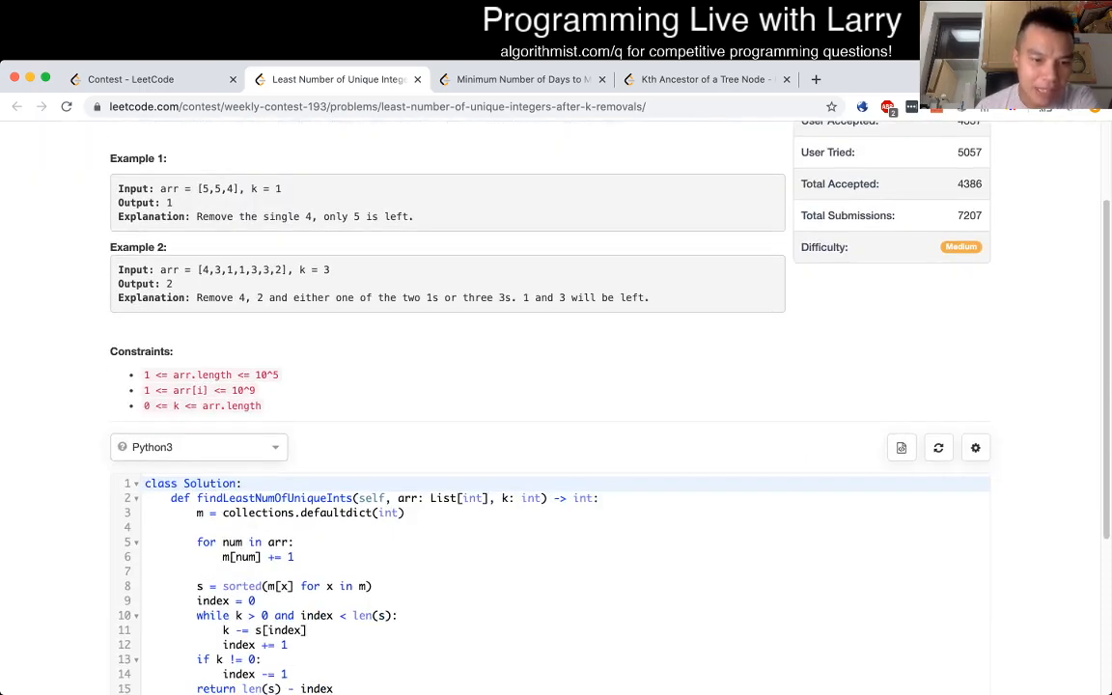
pyautogui.click(309, 513)
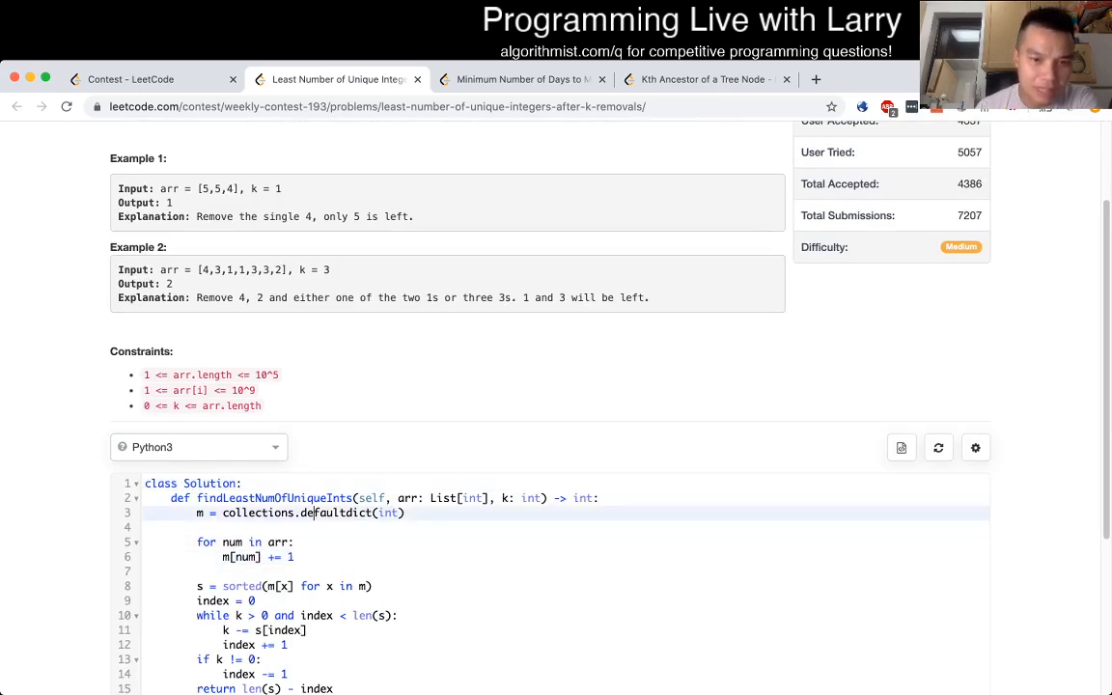
pyautogui.scroll(-3)
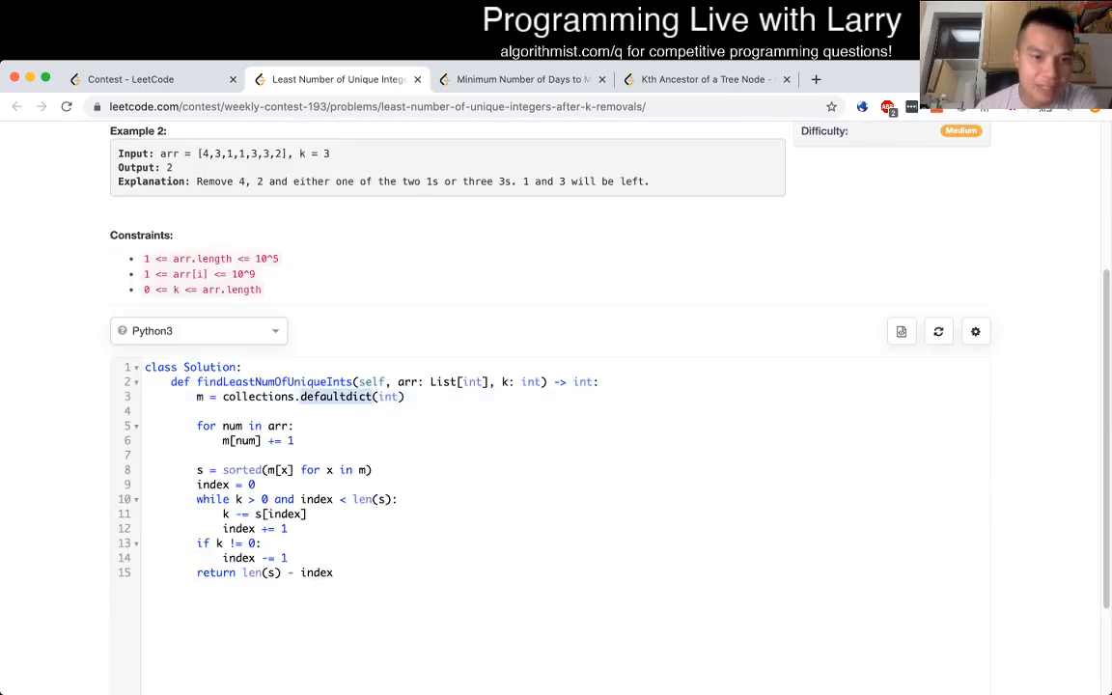
pyautogui.scroll(-3)
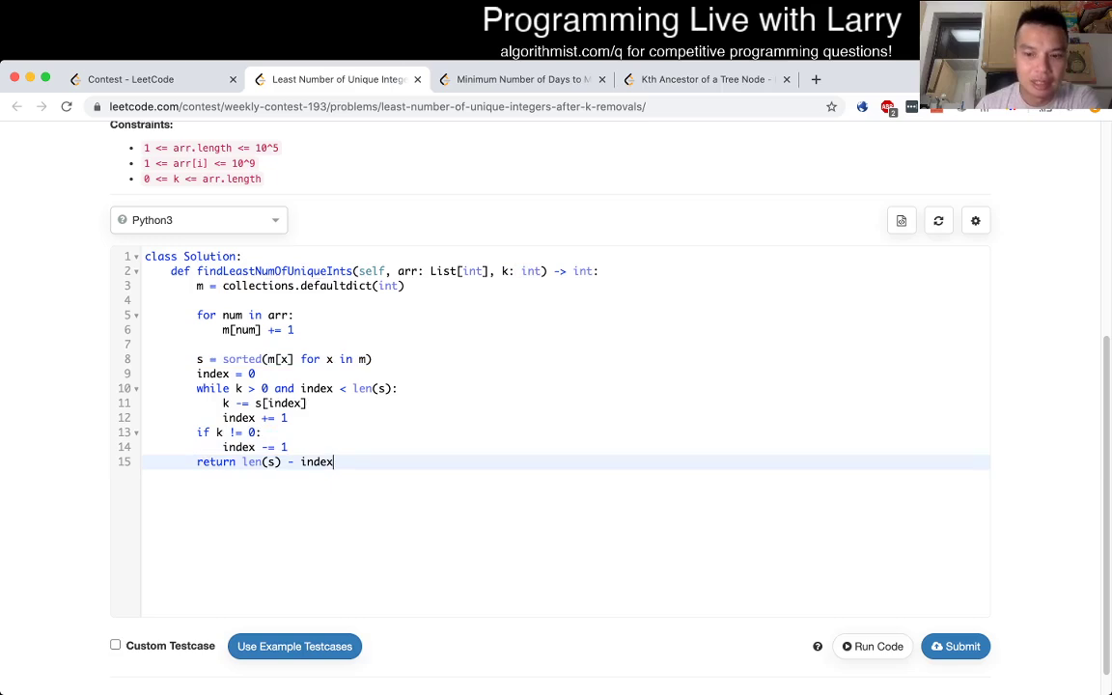
pyautogui.scroll(3)
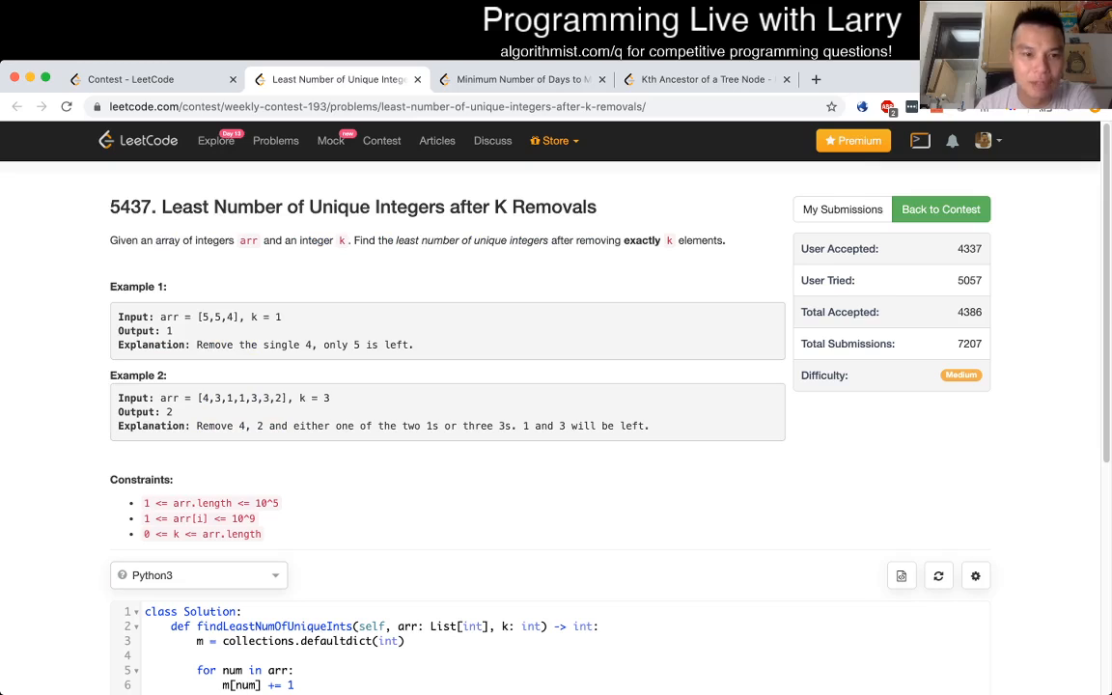
pyautogui.scroll(-3)
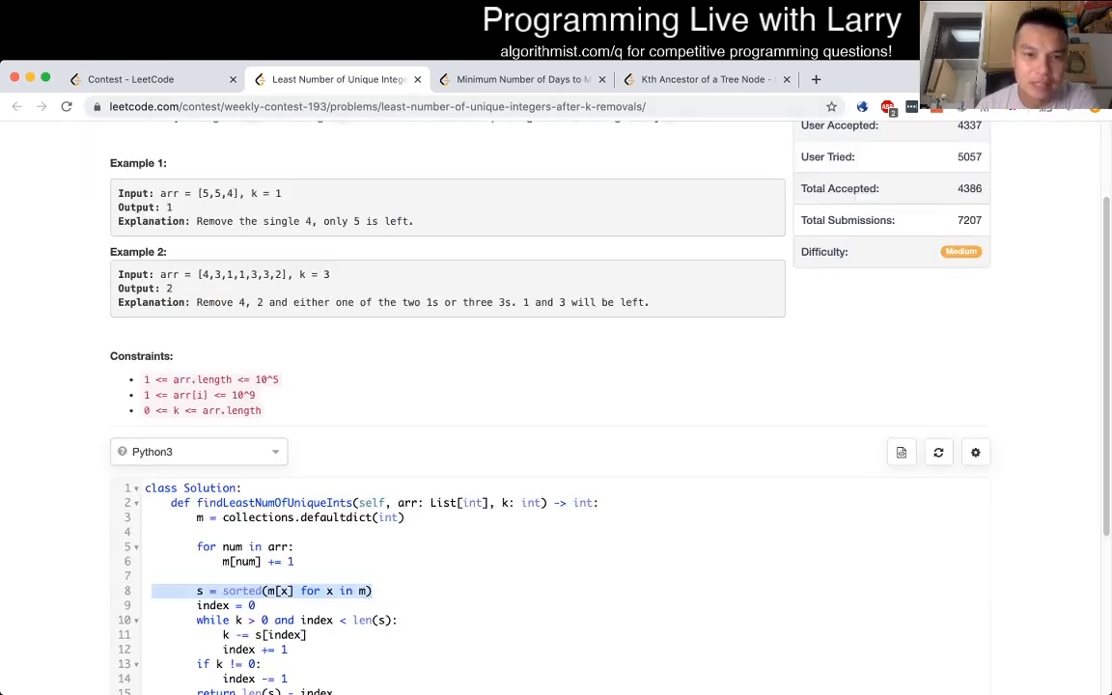